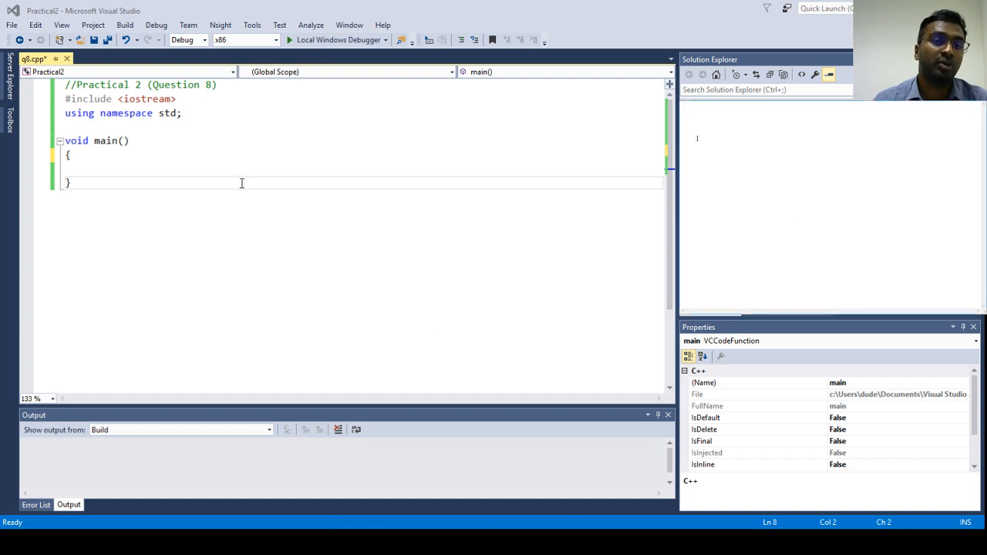
- Note the example: '5000 seconds' above '___ hours ___ minutes ___ seconds'
text(5000 seconds)
text(___)
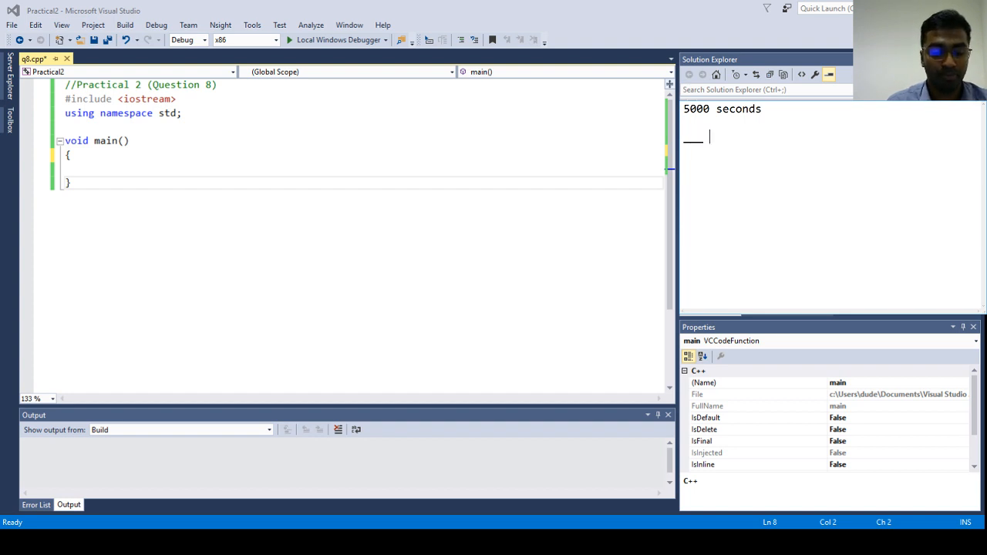
text(hours)
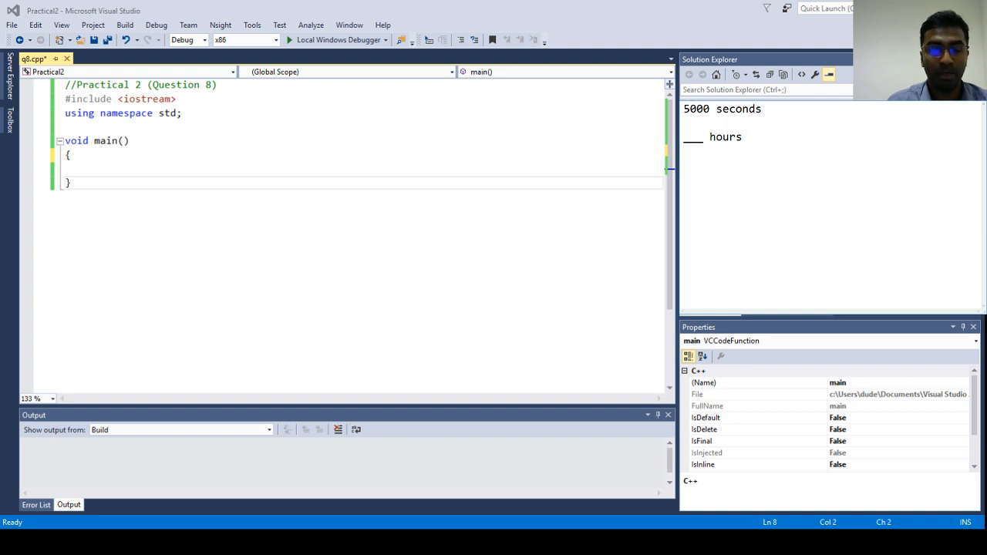
text(___ m)
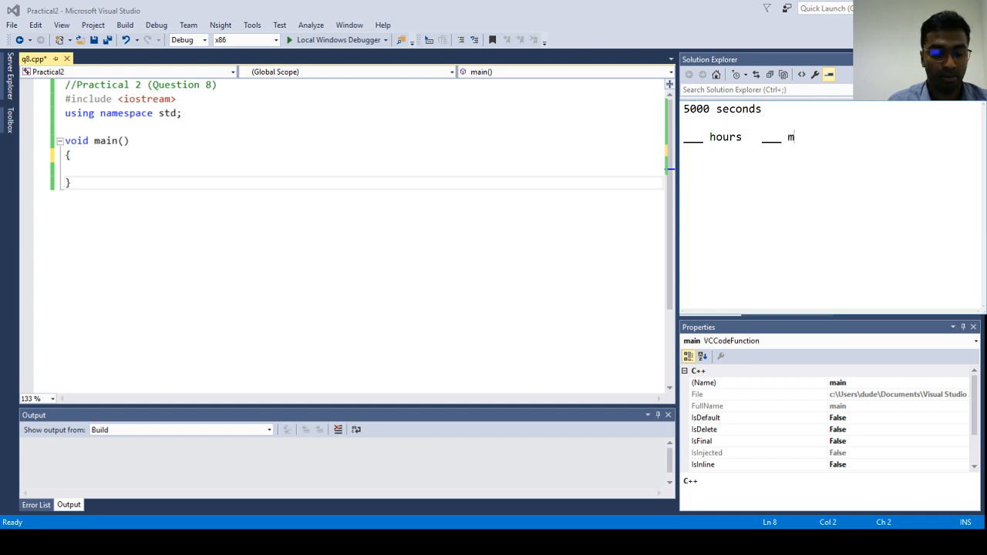
text(inutes   ___se)
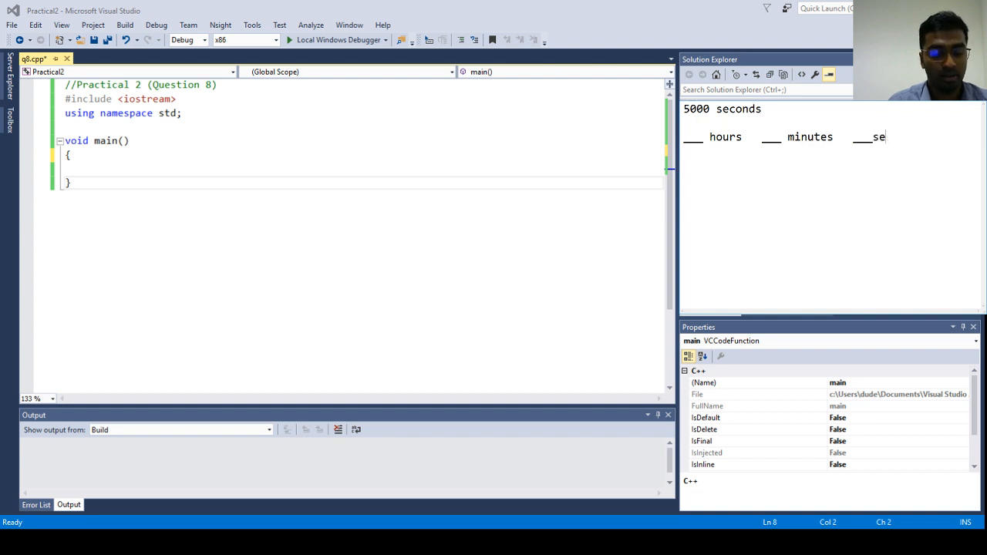
text(conds)
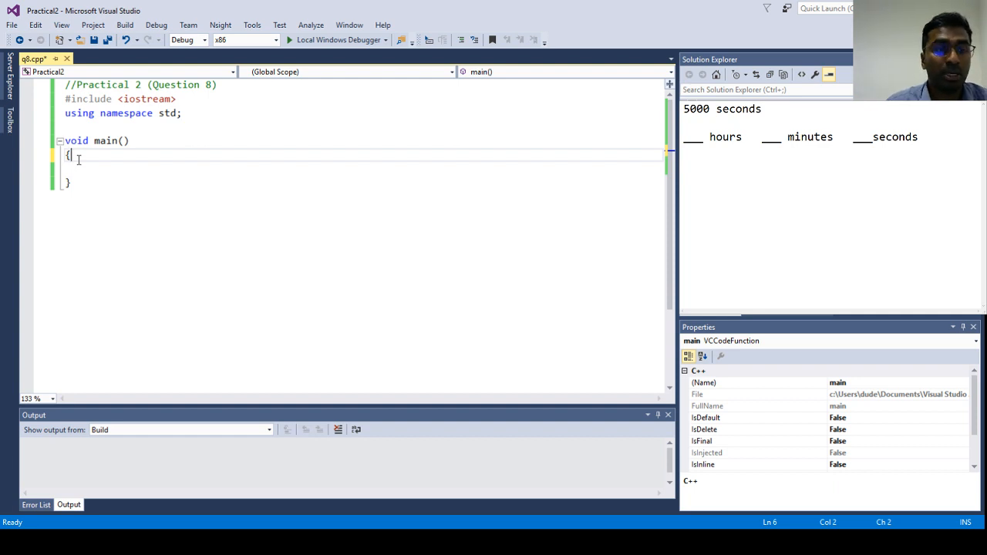
- Write cout << "Please enter seconds: " << endl; inside main
key(enter)
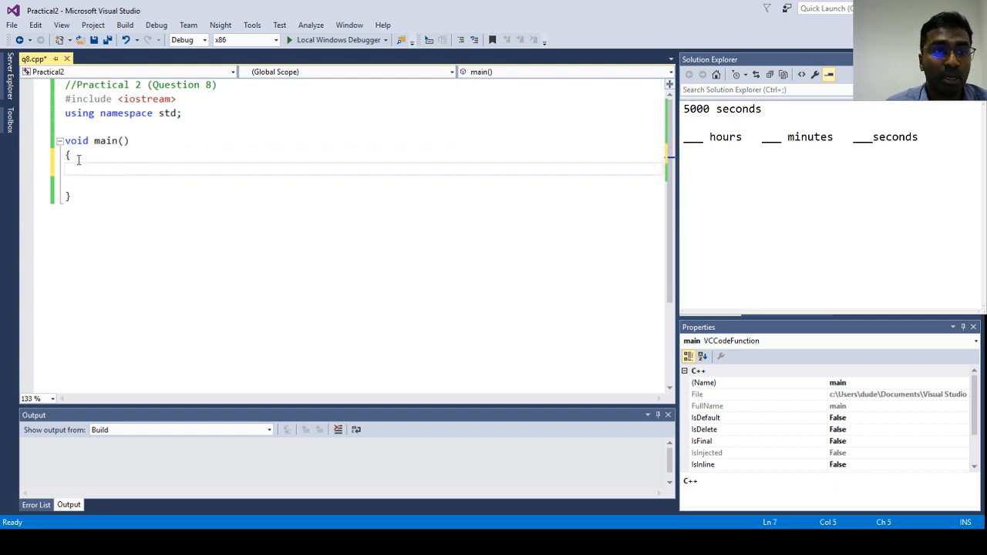
text(cout)
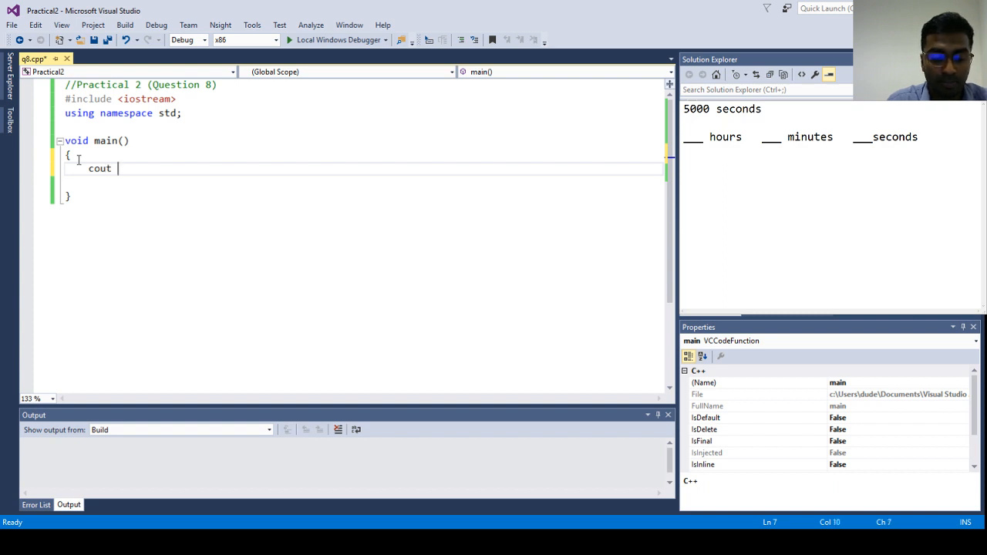
text(<< ")
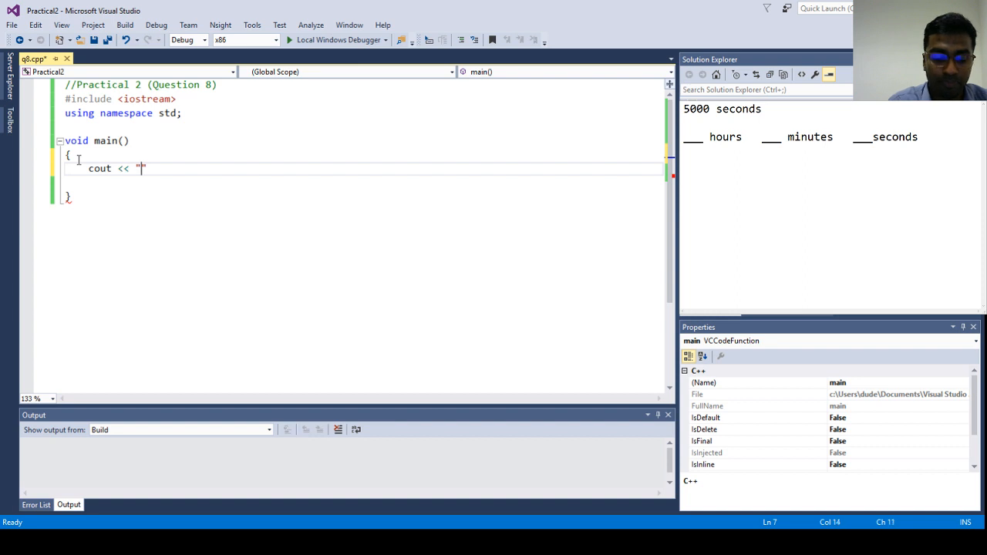
text(Please)
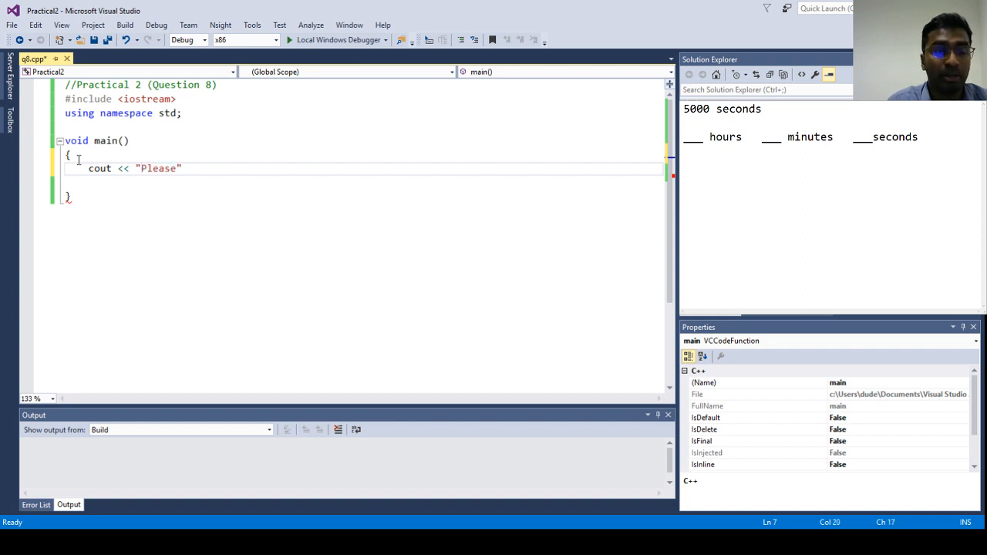
text(enter seco)
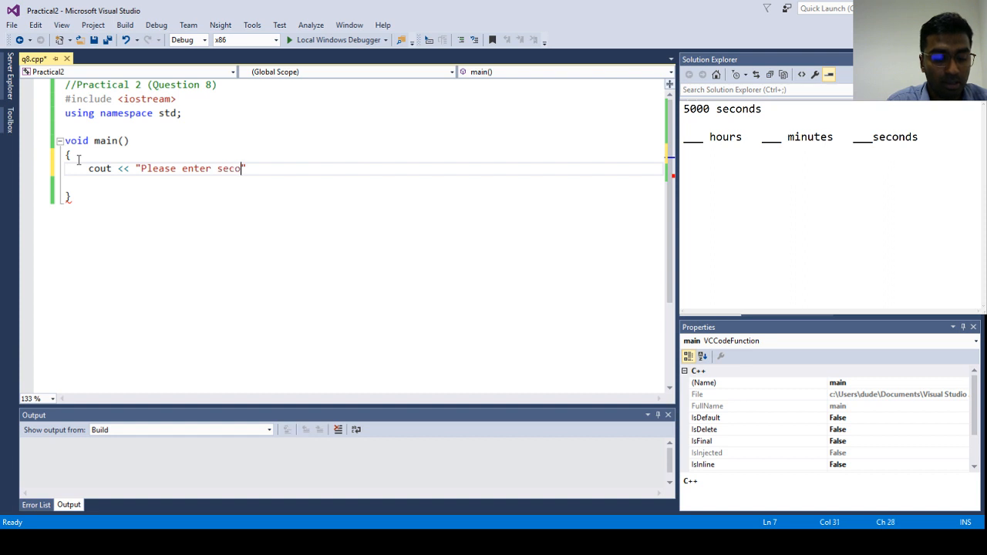
text(nds:")
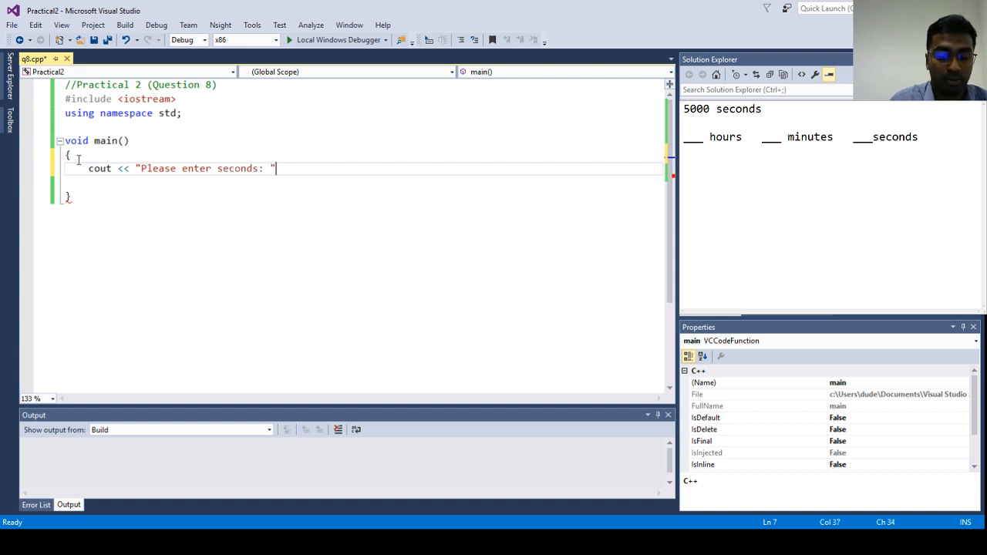
text(<< endl;)
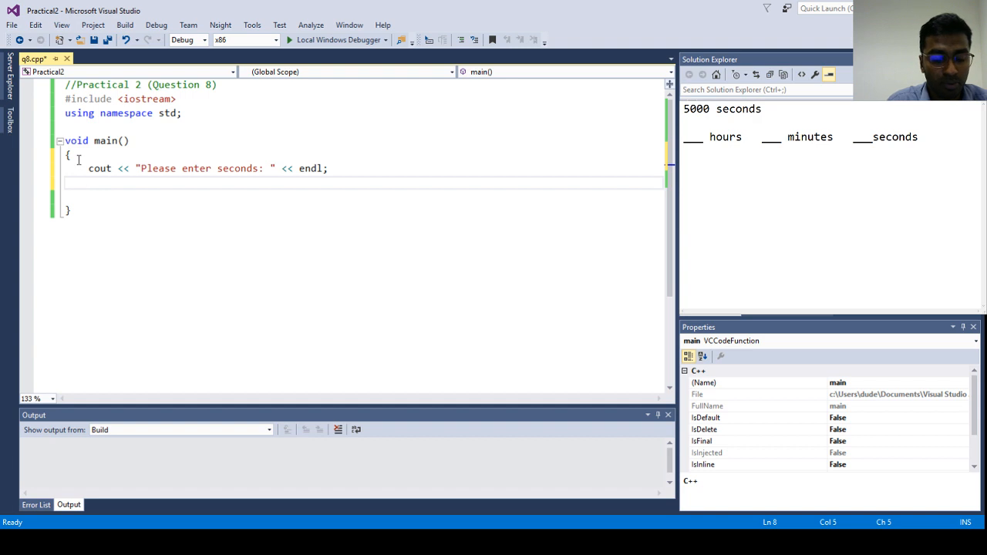
- Read the input with cin >> seconds; and declare int seconds above it
text(cin)
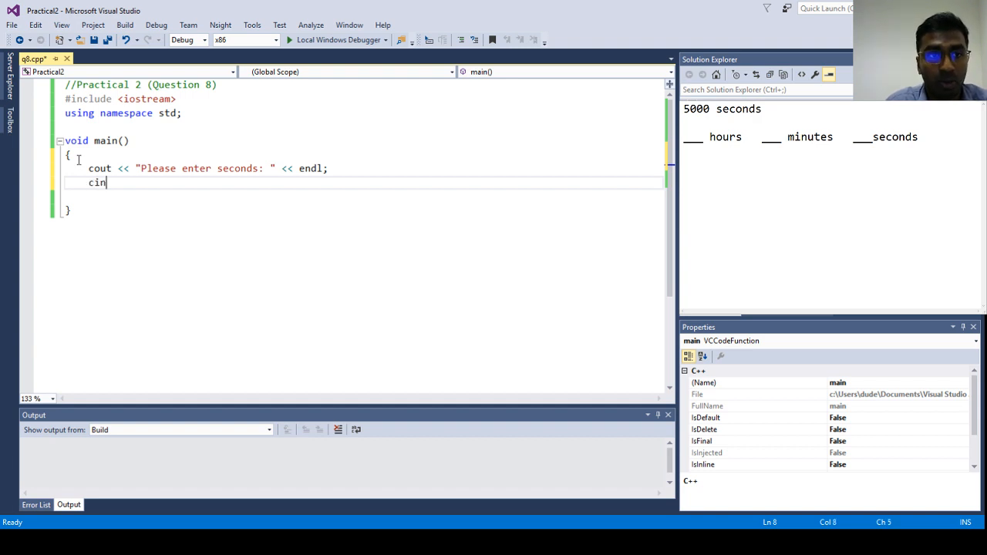
text(>>)
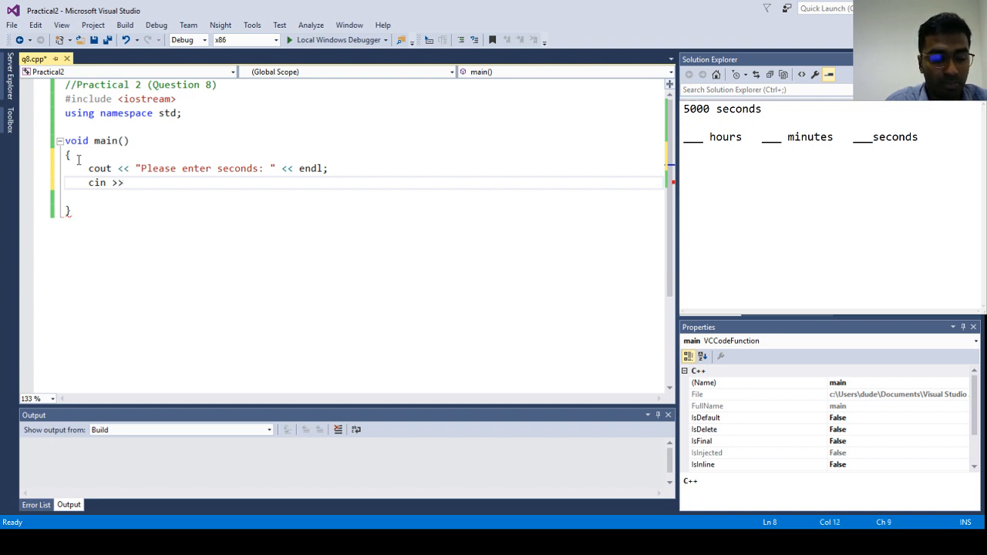
text(seconds;)
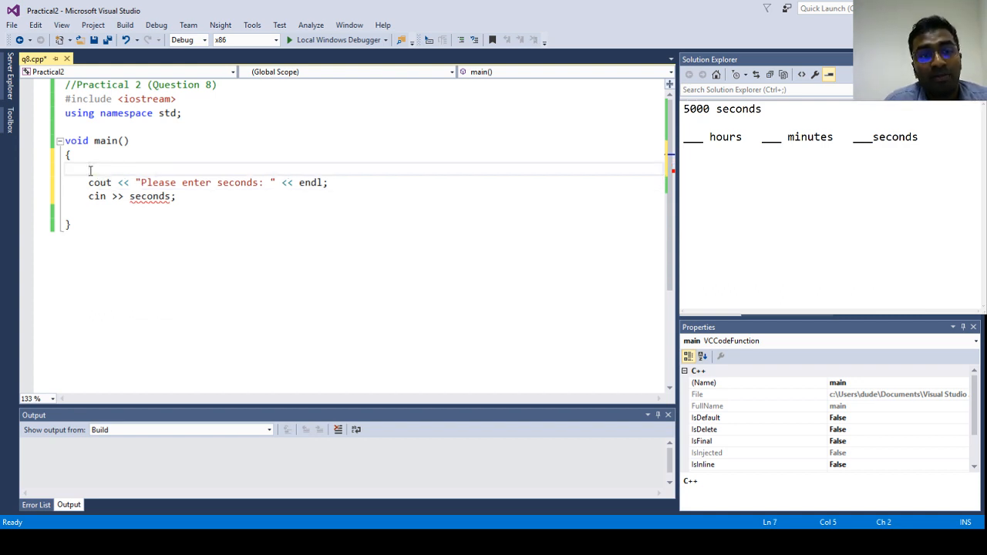
text(int)
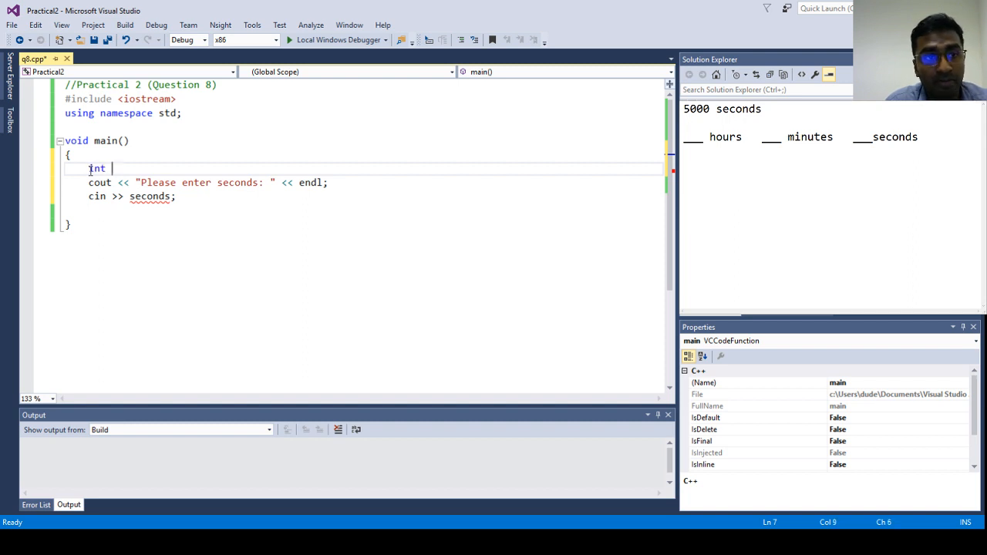
text(seconds;)
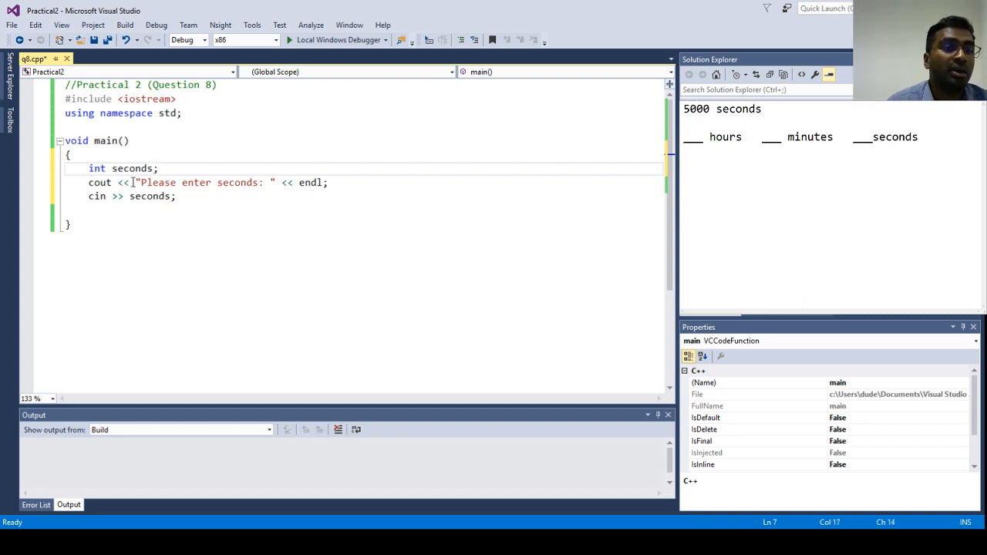
- Start the output line: cout << hours << " hours "
key(enter)
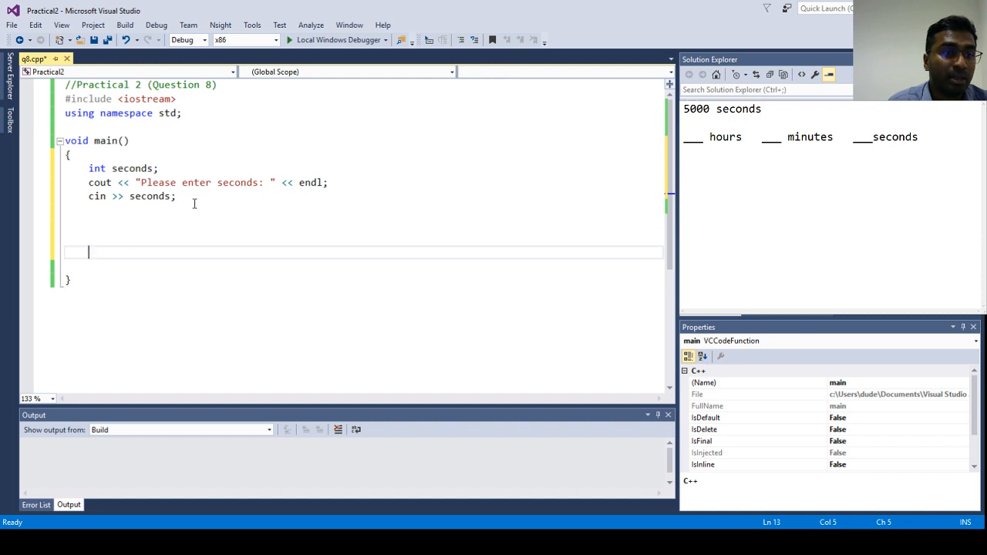
text(c)
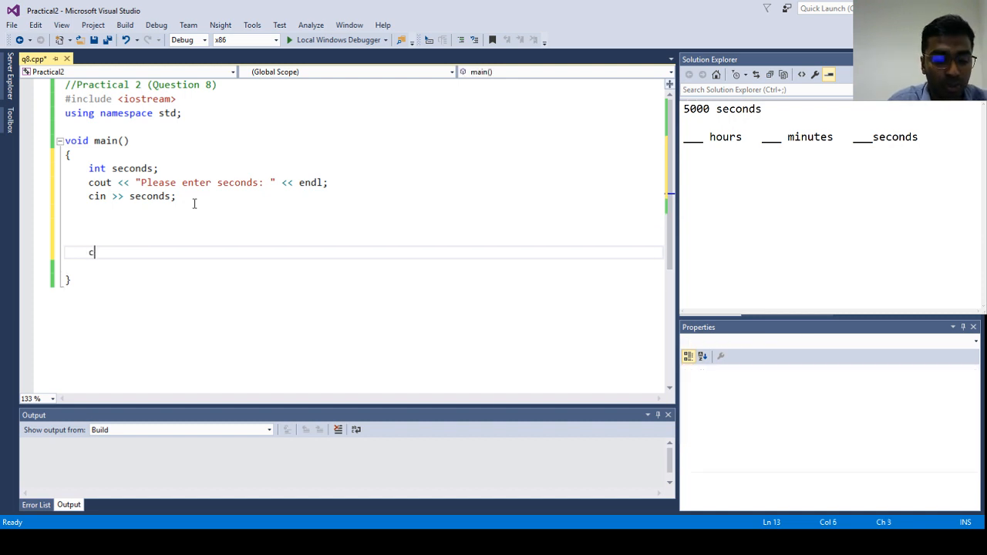
text(out)
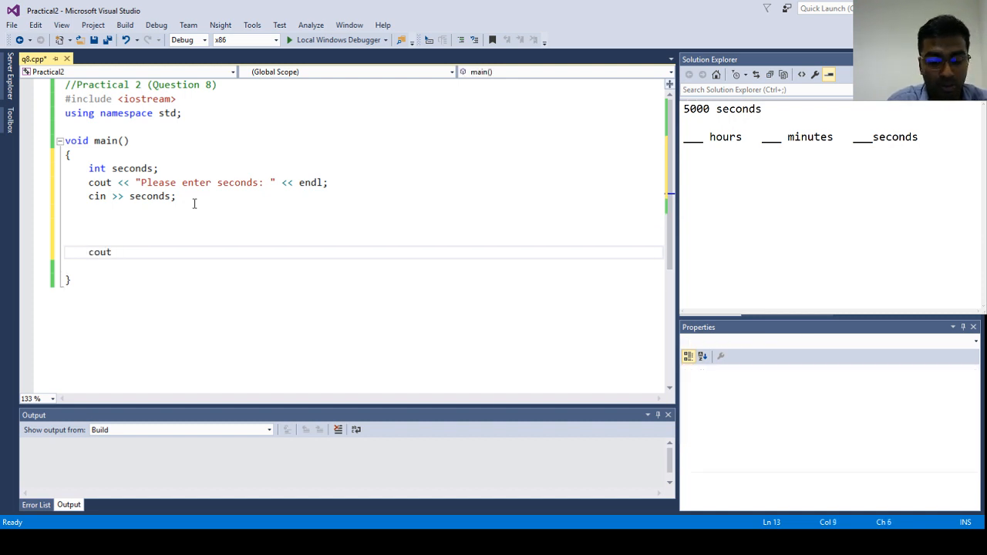
text(<<)
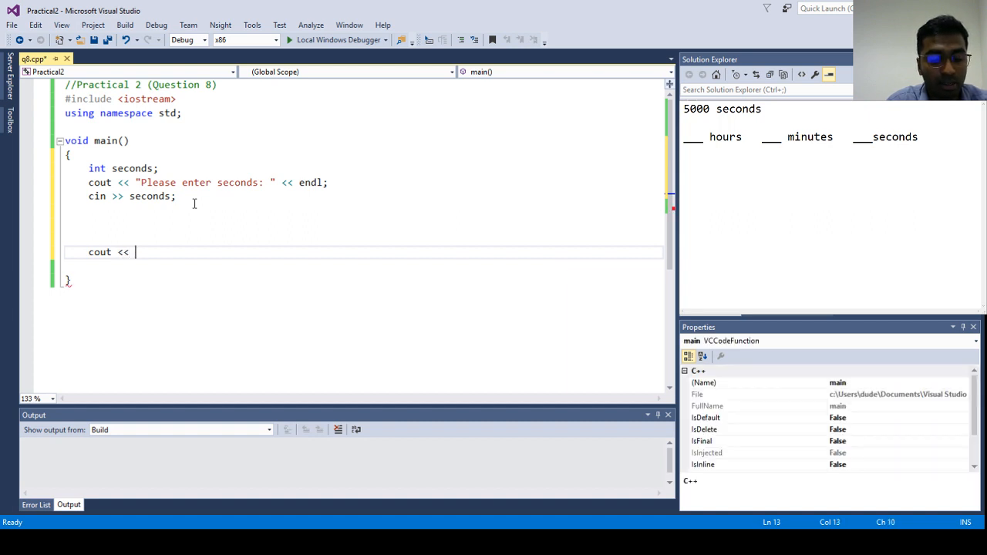
text(hour)
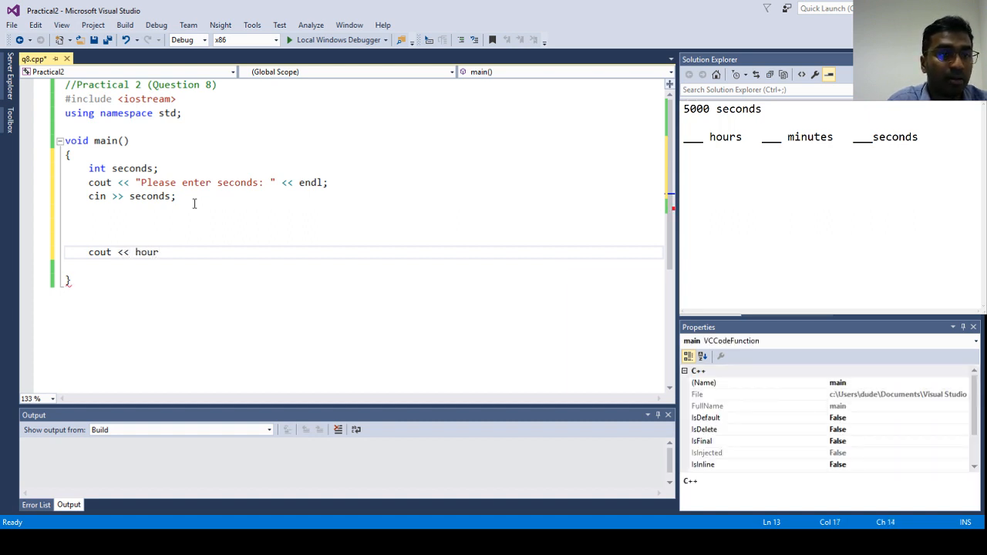
text(s)
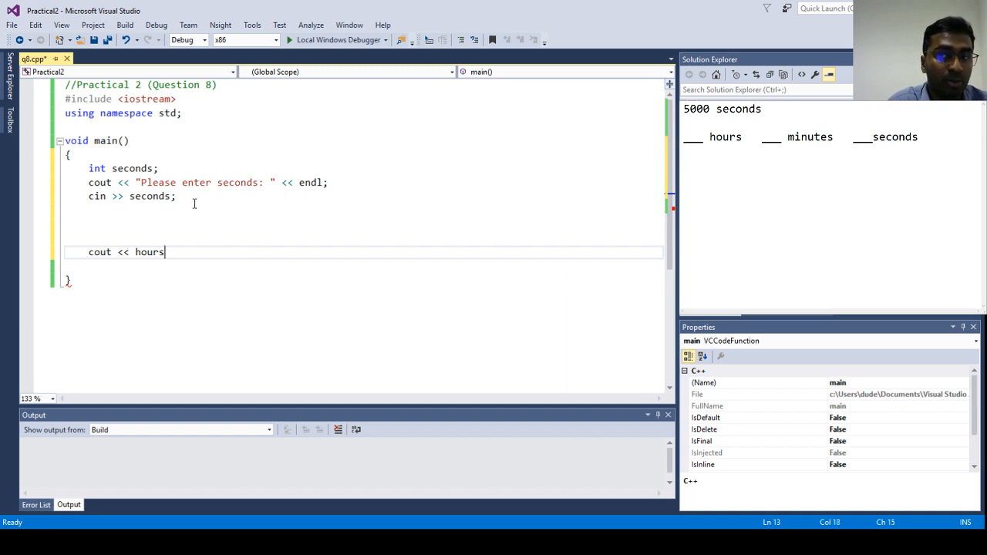
text(<< ")
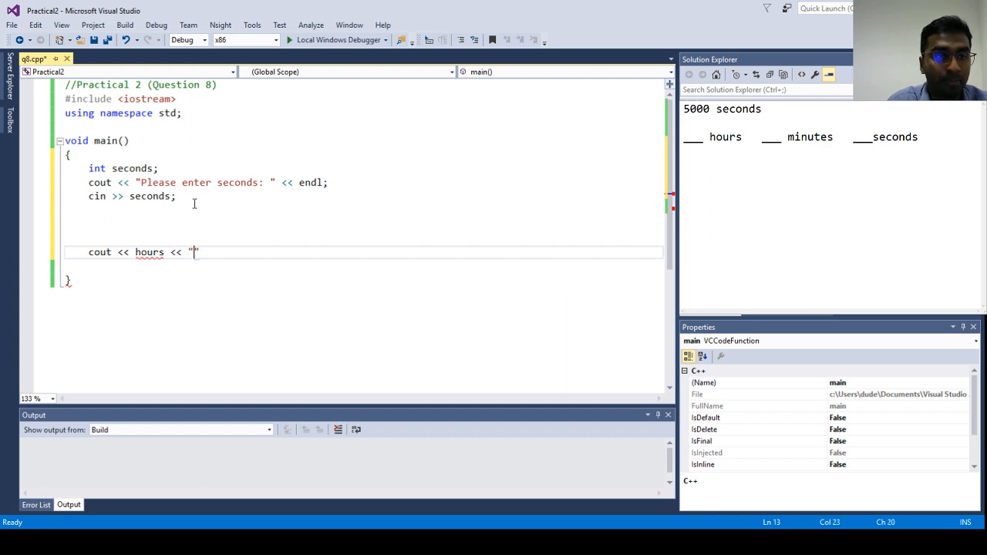
text(h)
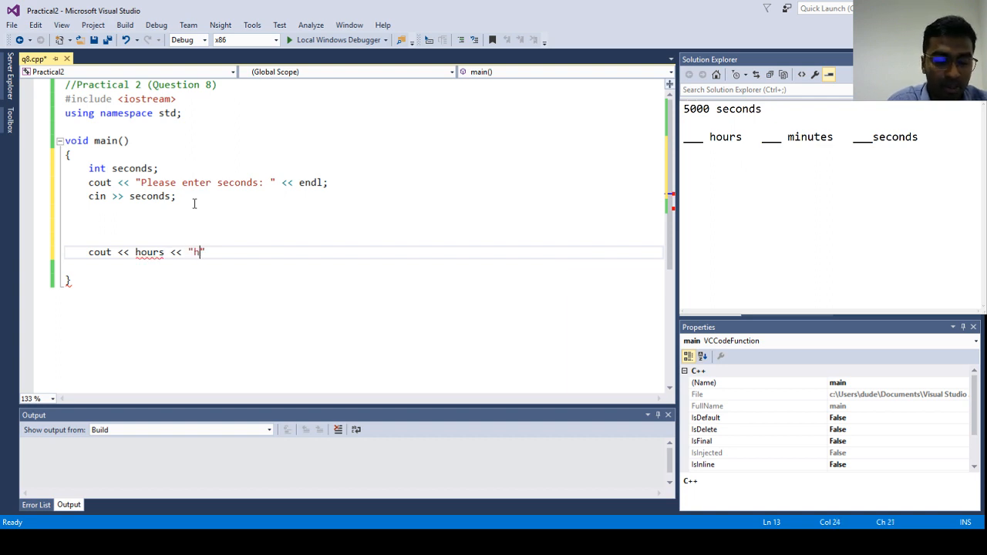
text(ours)
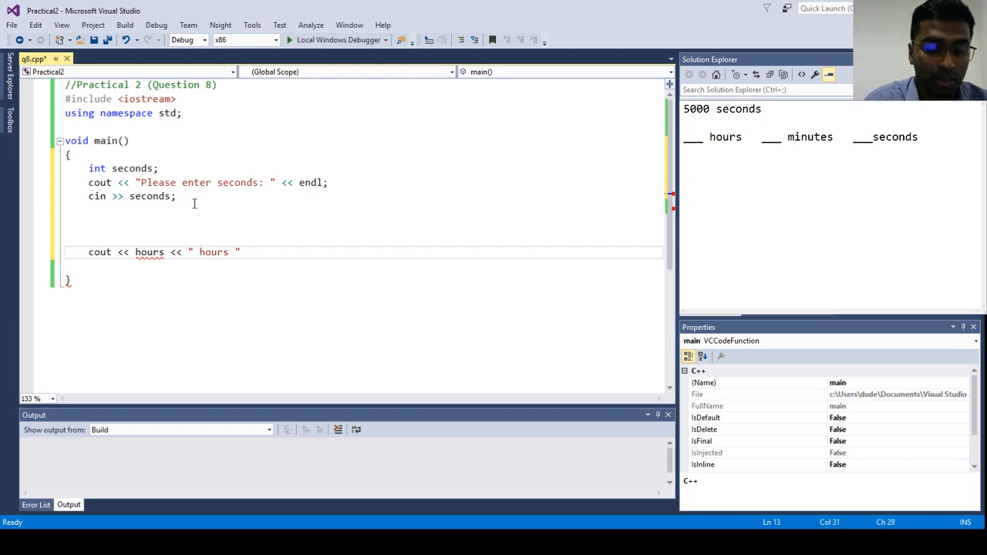
- Continue it with minutes, " minutes ", seconds, " seconds " and endl;
text(<< m)
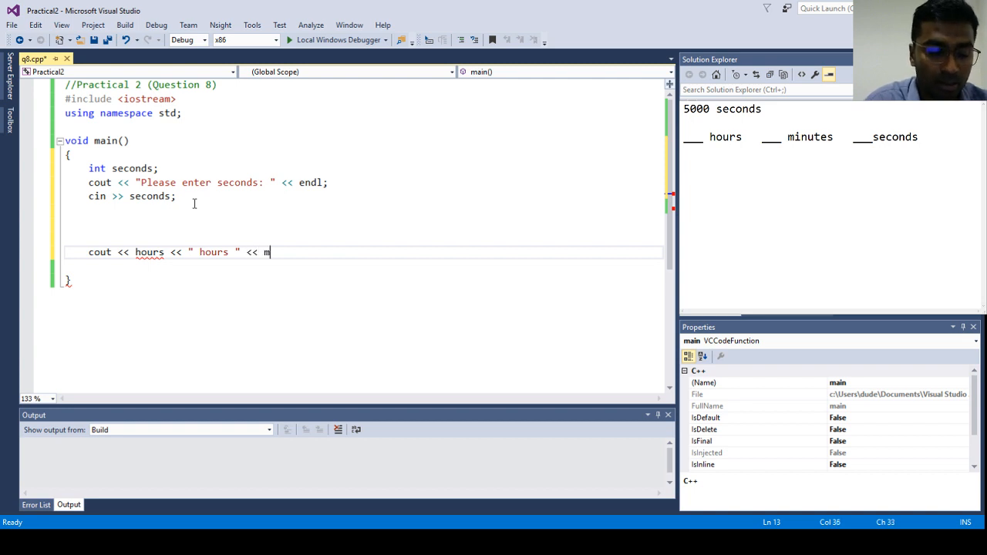
text(inutes)
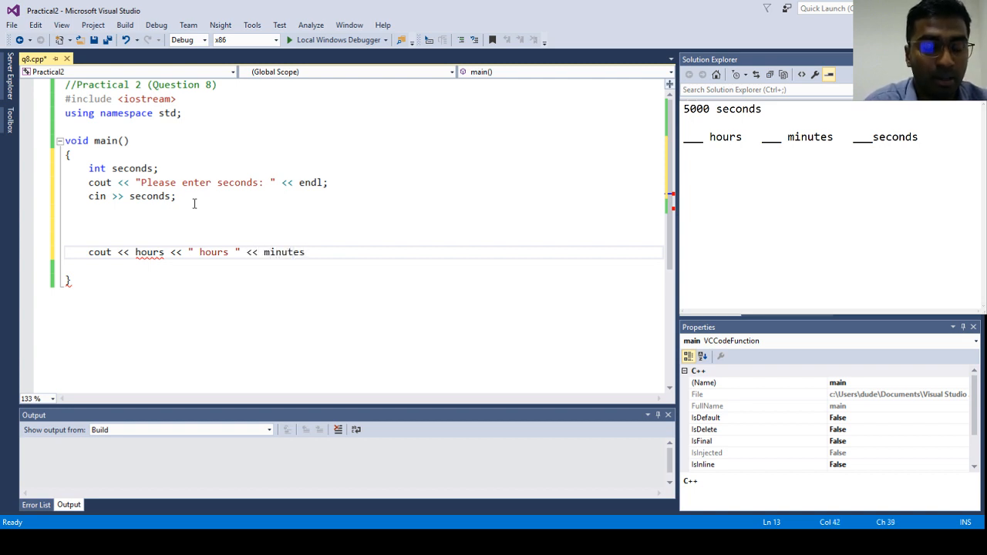
text(<<)
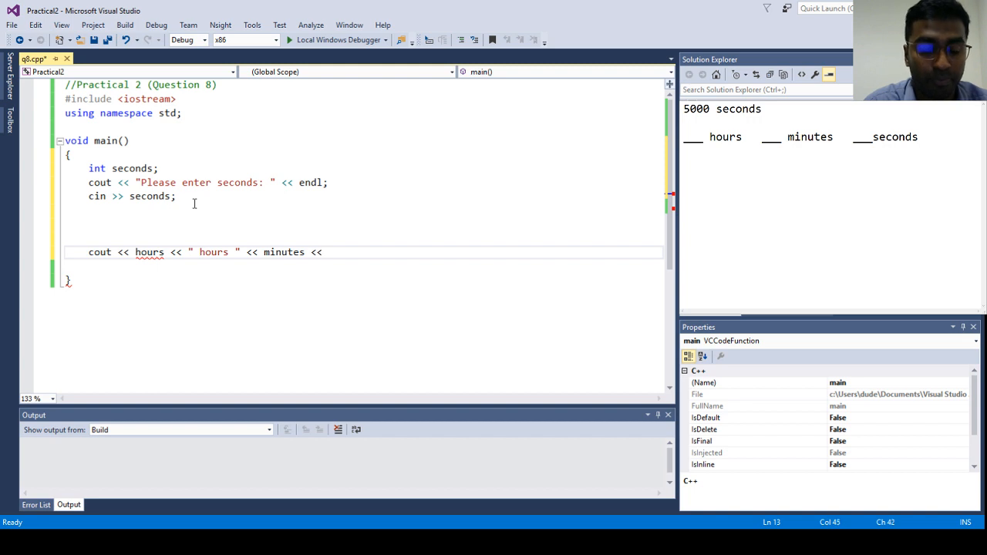
text(")
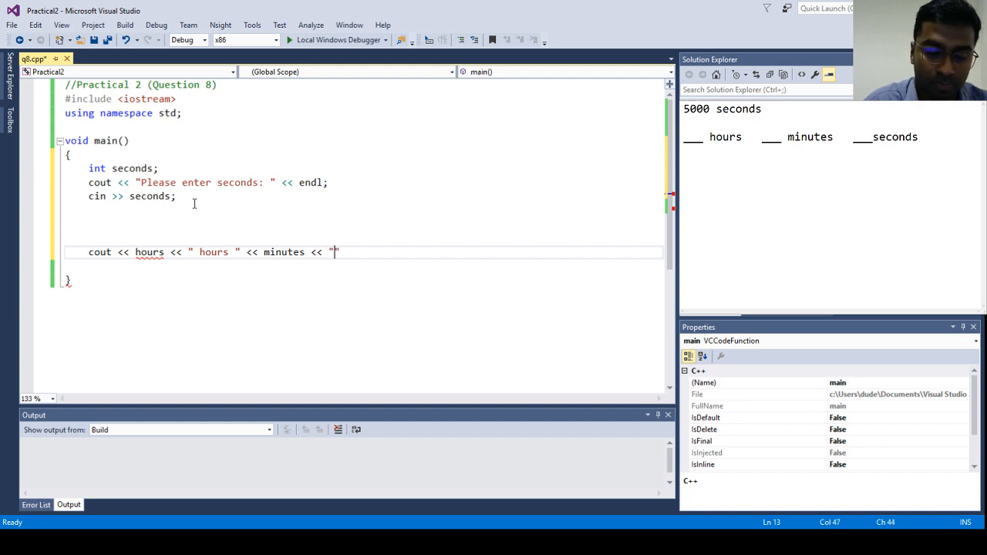
text(minutes)
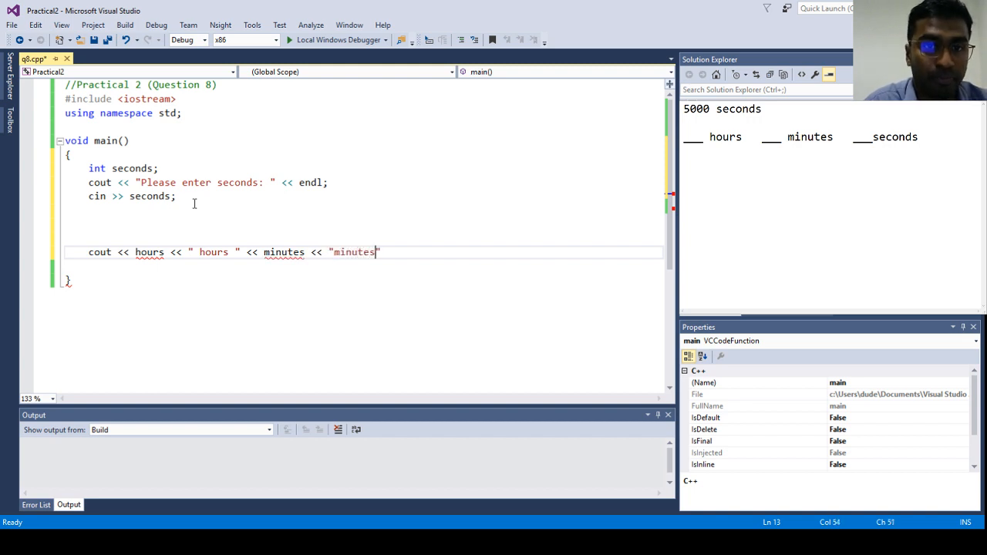
text(<< seconds <<)
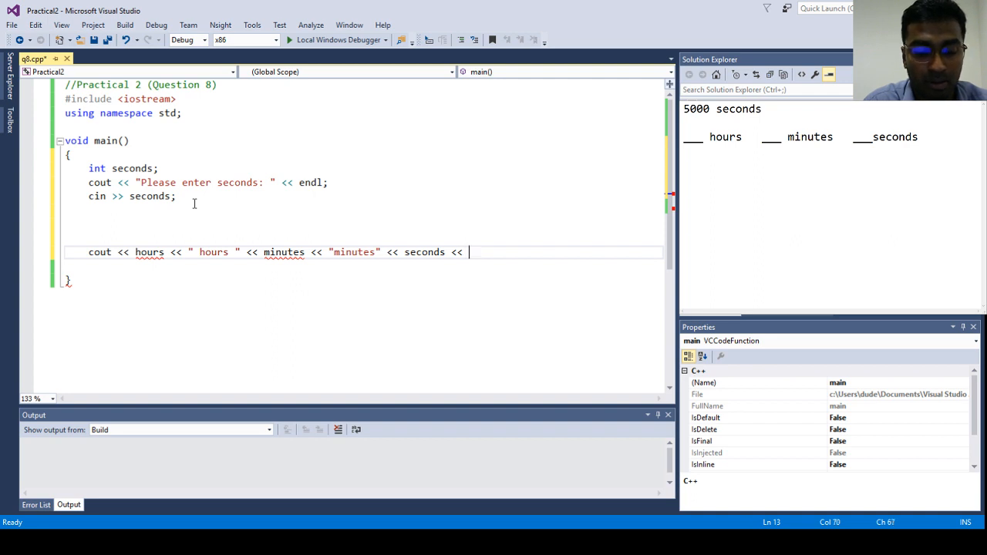
text("sec")
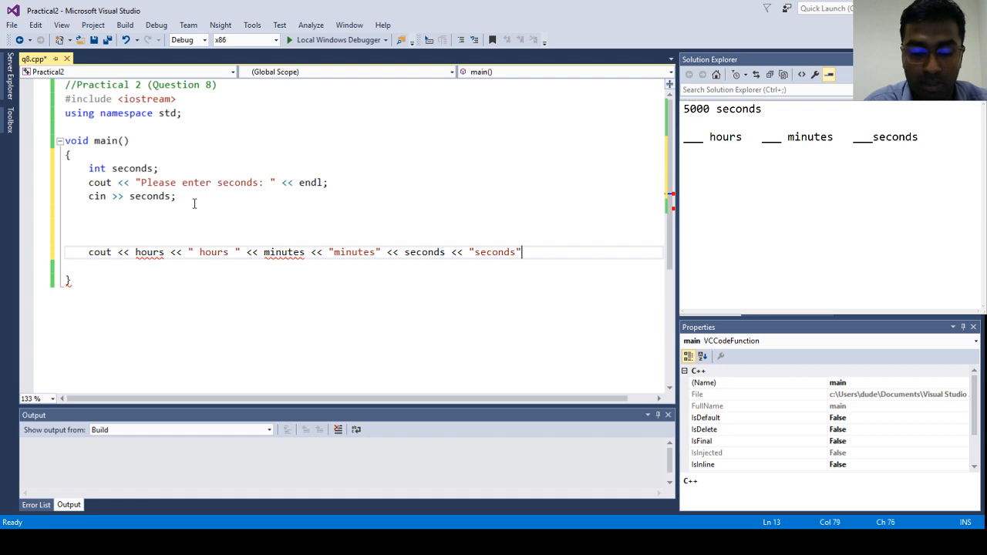
text(<< e)
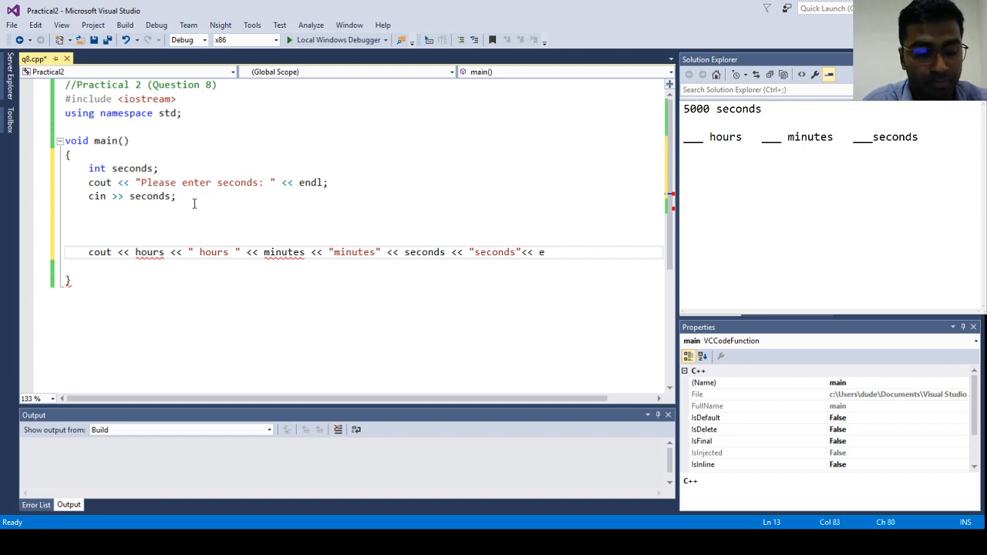
text(ndl;)
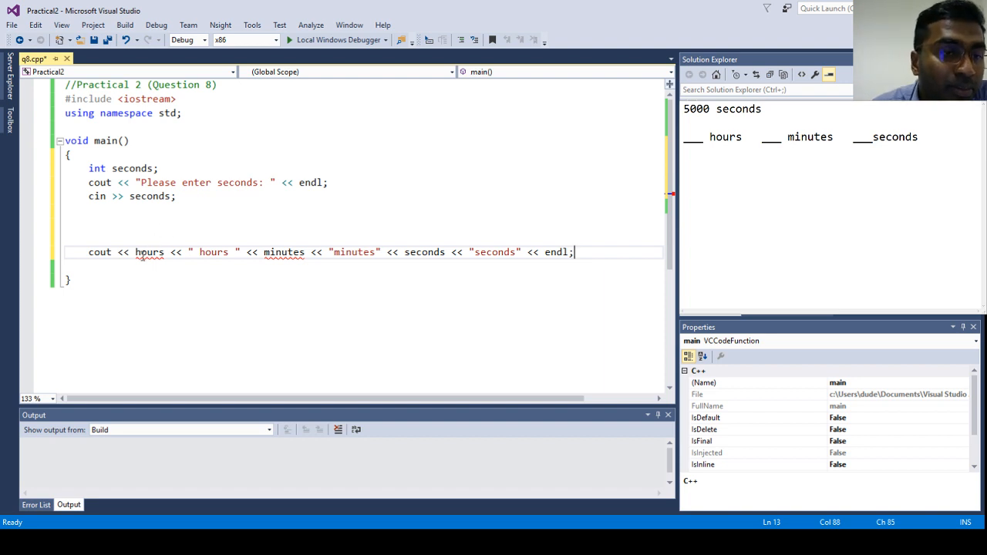
- Adjust the spacing inside the label strings of the output line
click(264, 253)
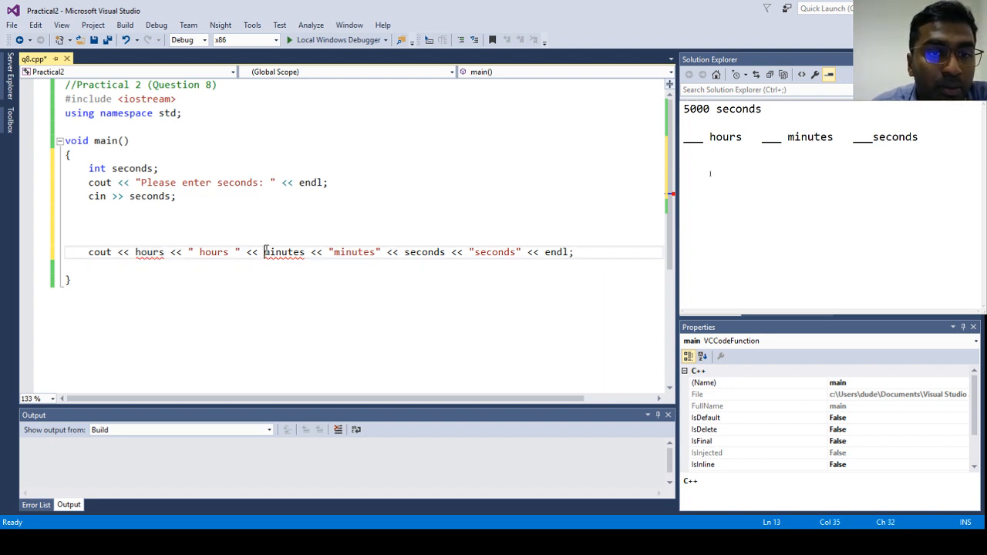
double_click(424, 253)
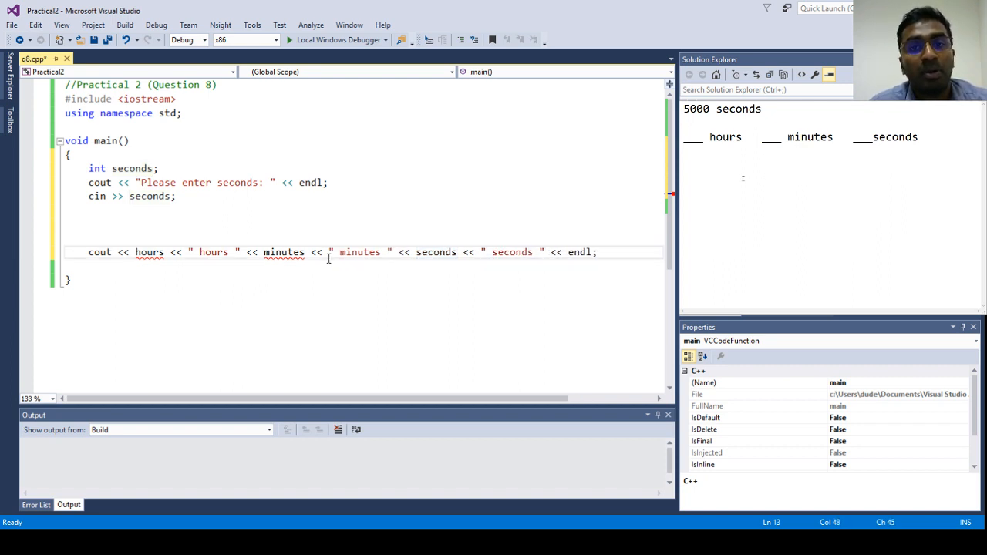
double_click(148, 253)
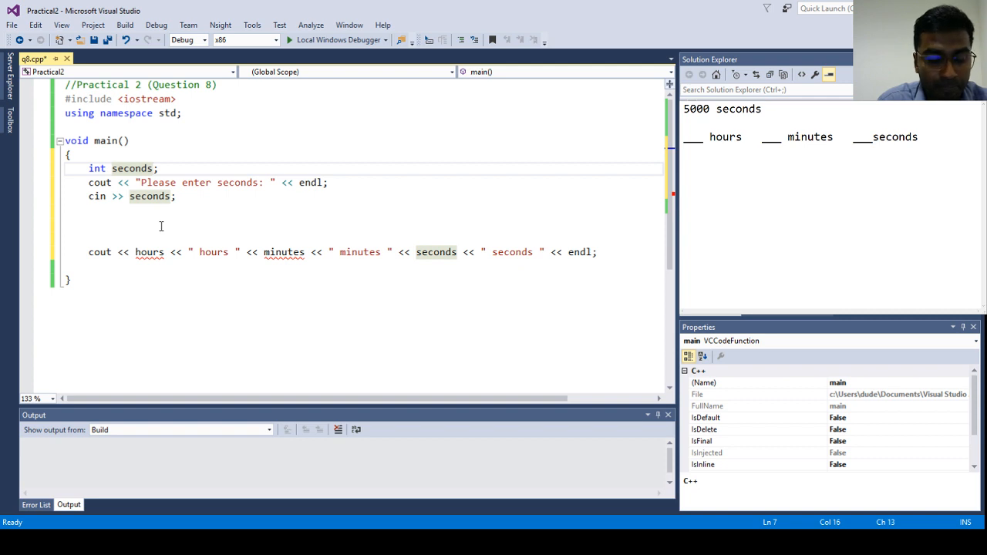
- Extend the declaration to int seconds, minutes, hours;
text(, min)
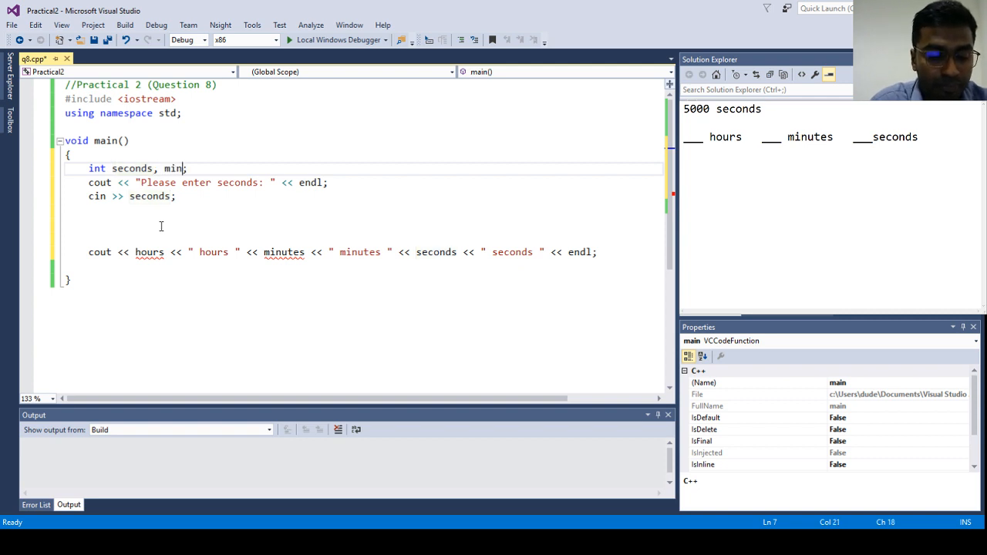
text(utes,)
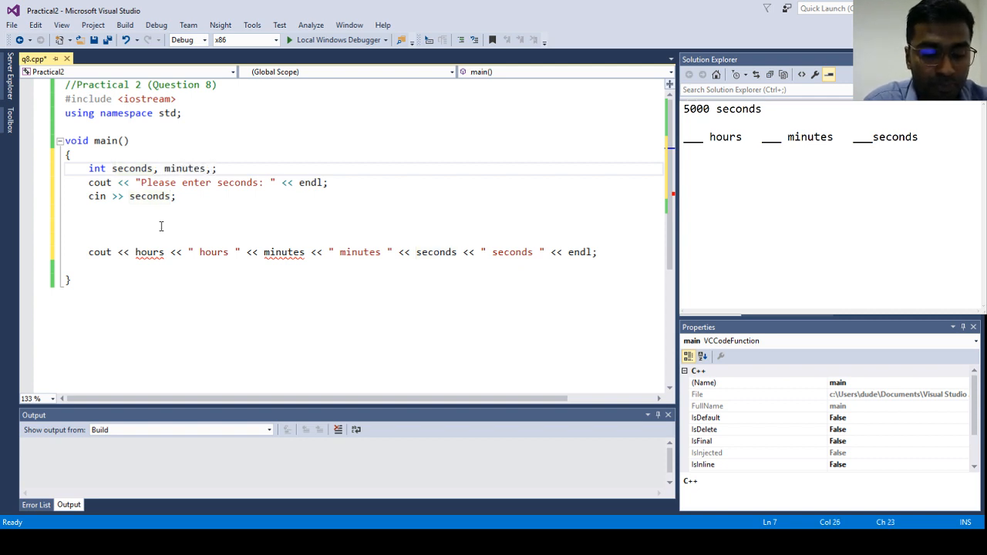
text(hours)
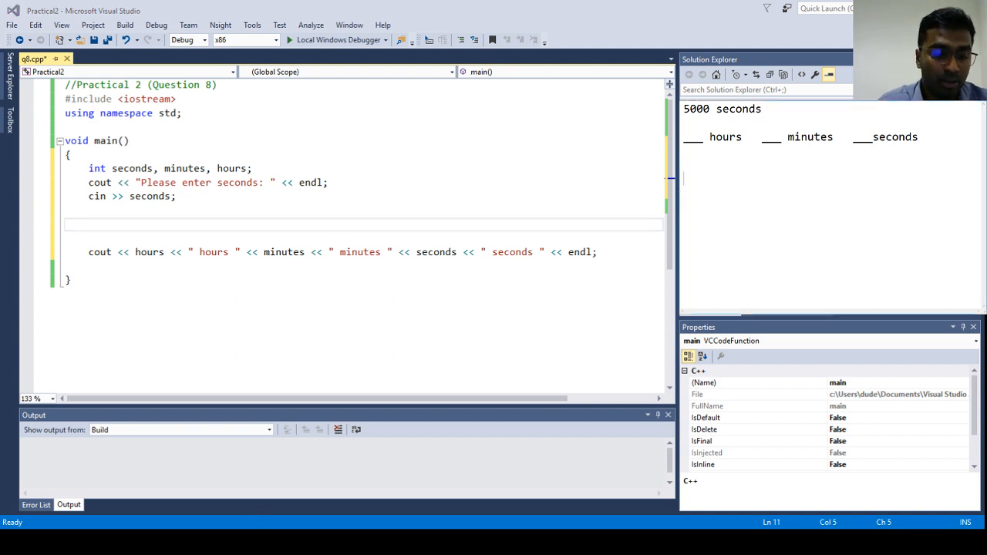
- Note '5000 seconds' and minutes = 5000 / 60 = 83 in the side notes
text(5000 s)
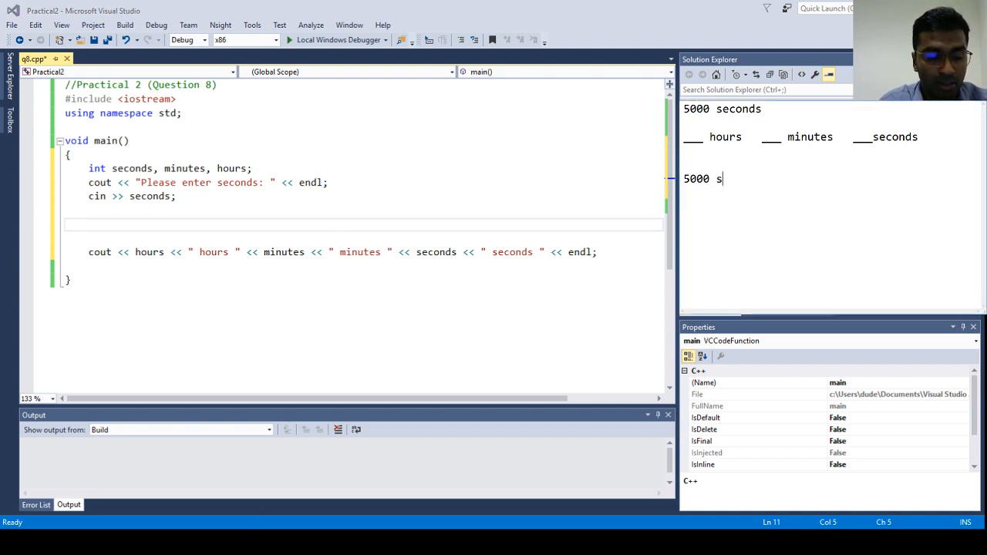
text(econds)
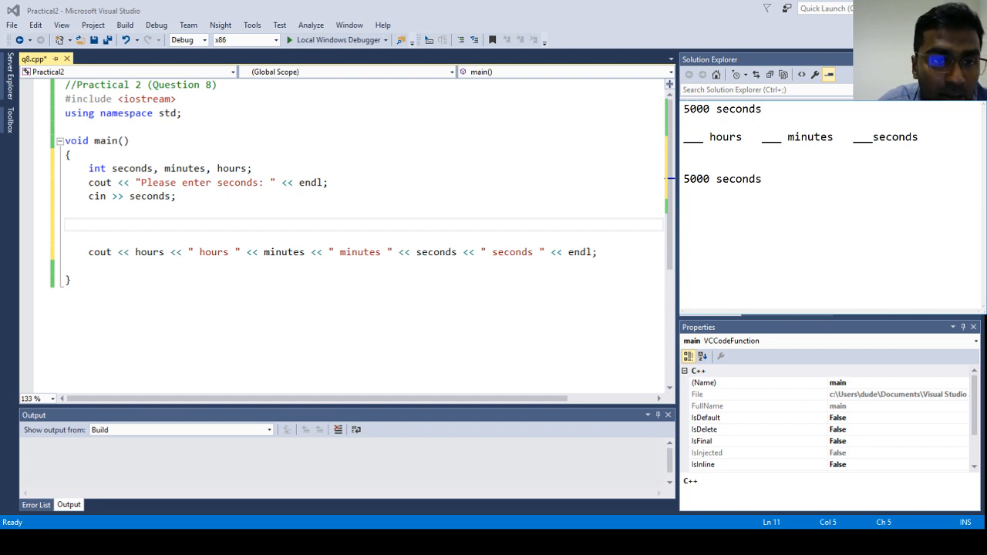
text(mi)
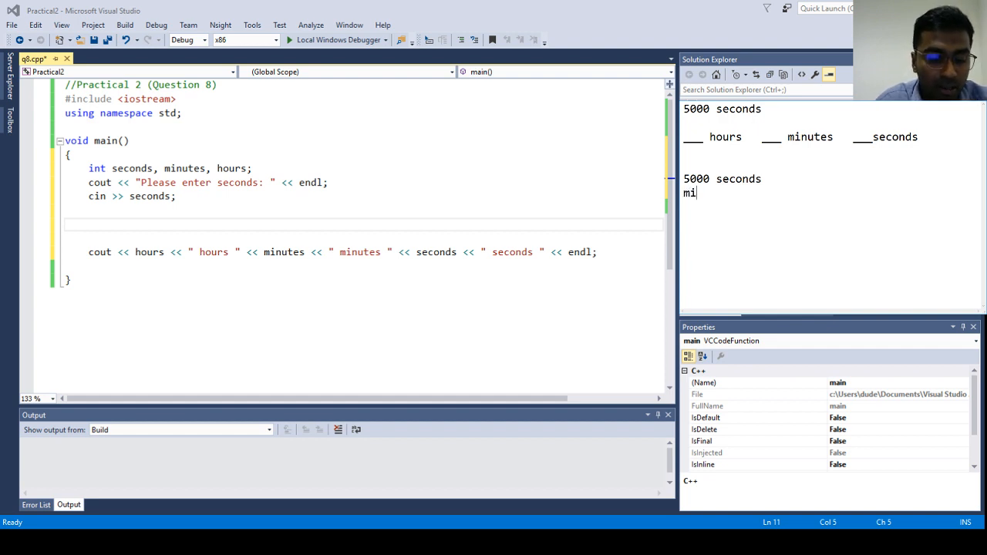
text(nutes)
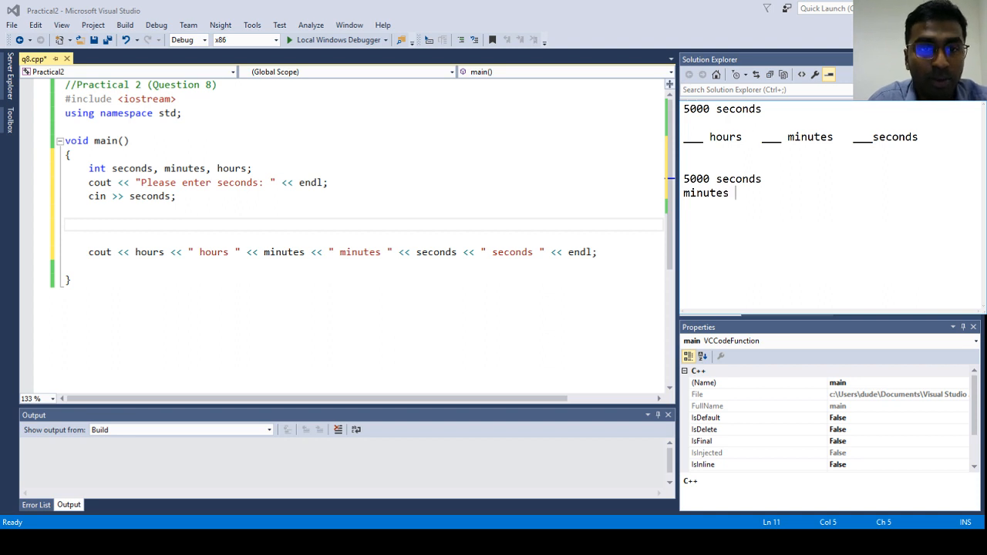
text(= 500)
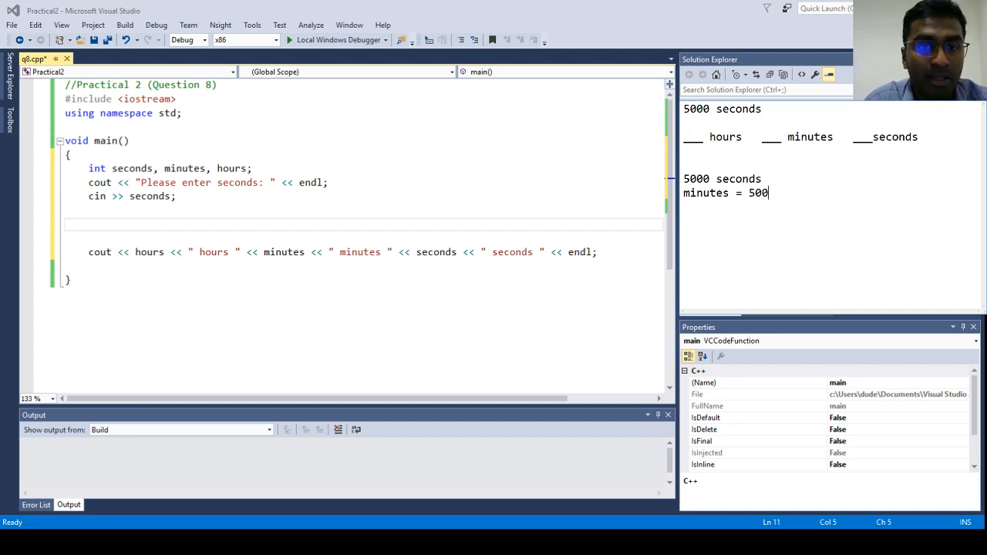
text(/)
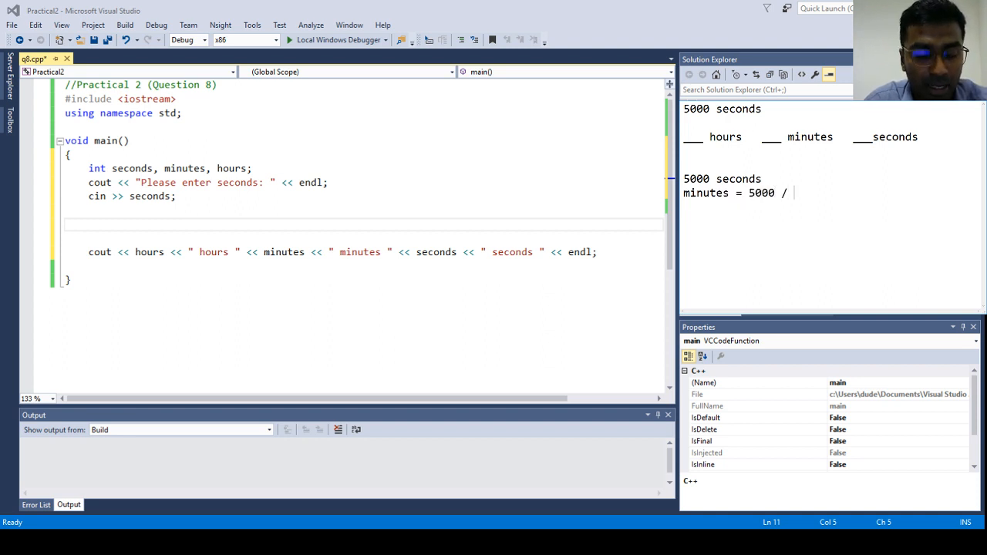
text(60)
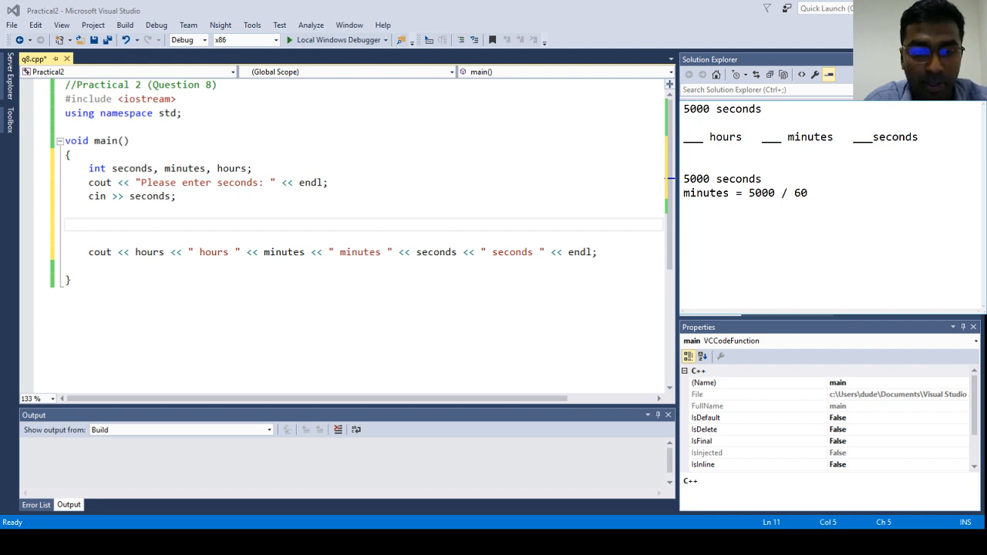
text(=)
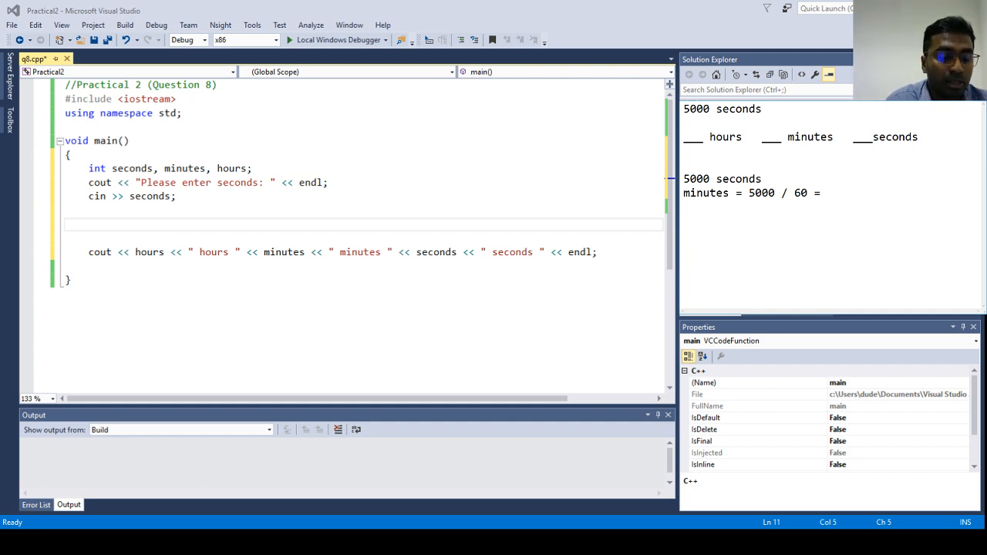
text(83)
text(seconds)
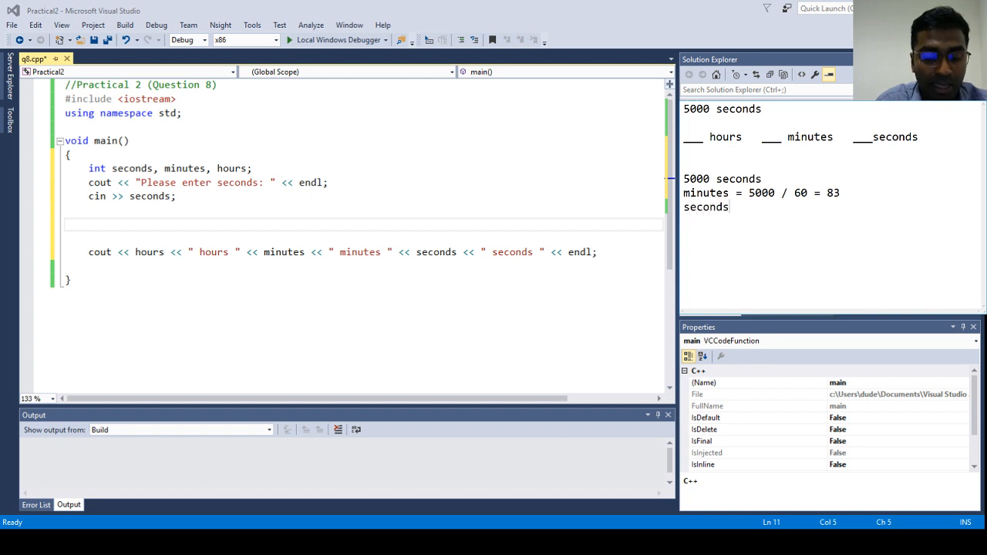
- Note seconds = 5000 % 60 = 20 below it
text(= 5000)
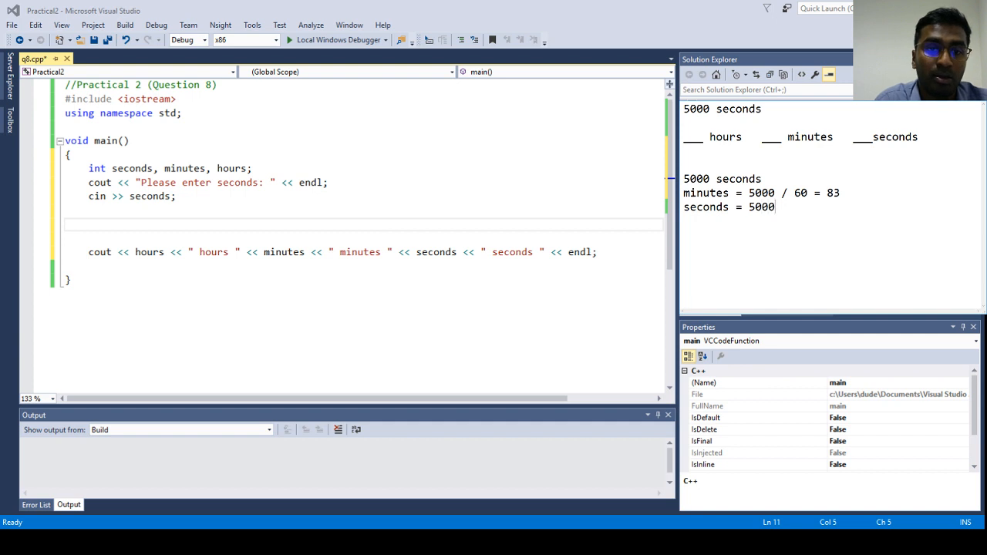
text(%)
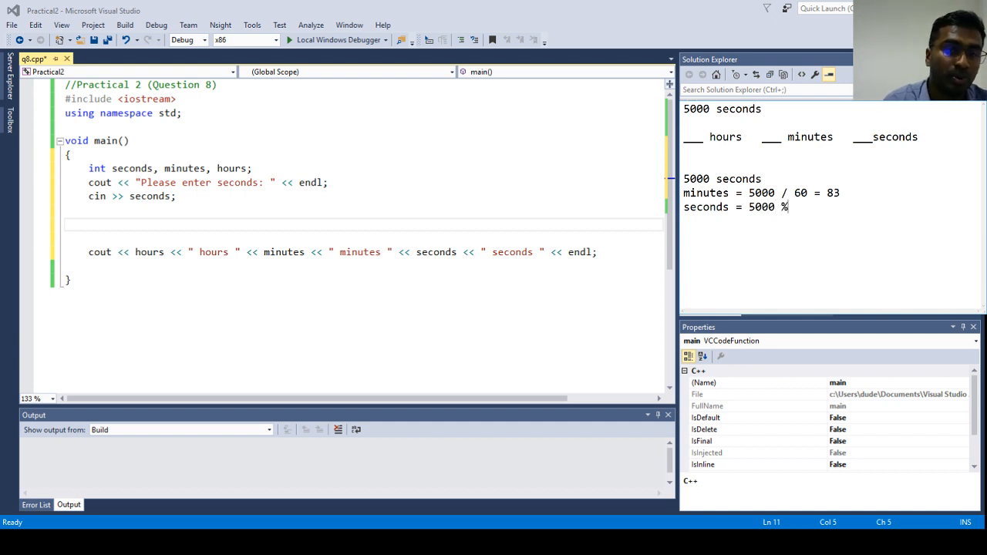
text(60)
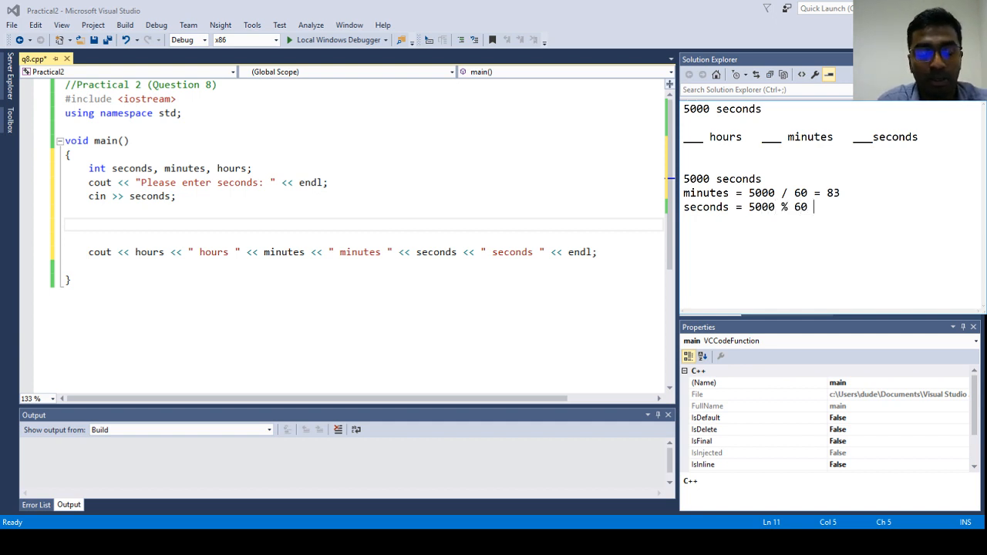
text(=)
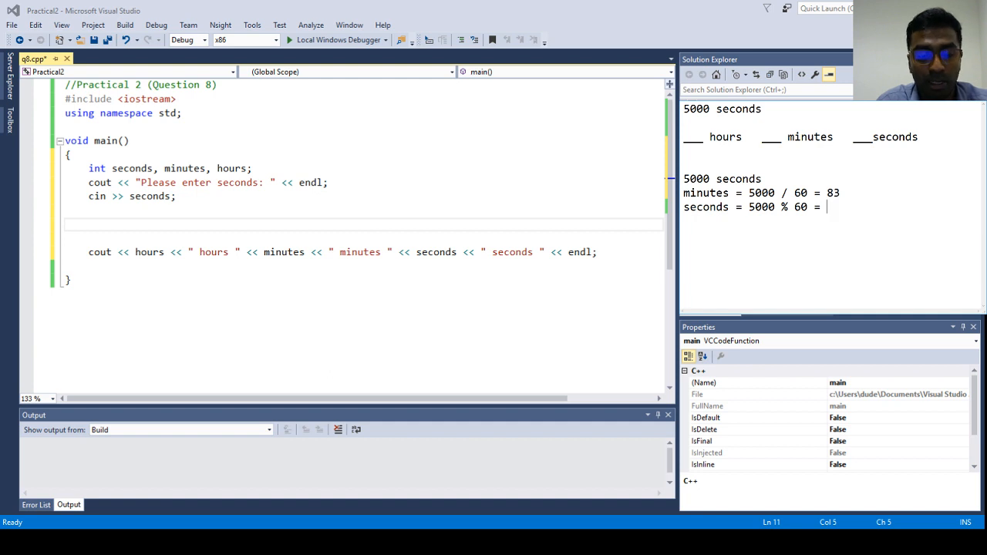
text(20)
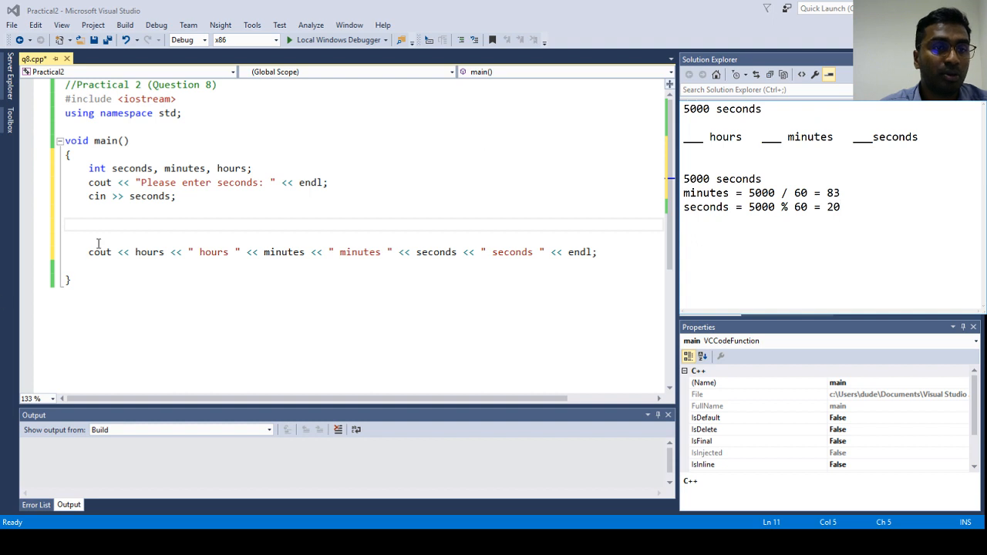
- Write minutes = seconds / 60; in main
text(n)
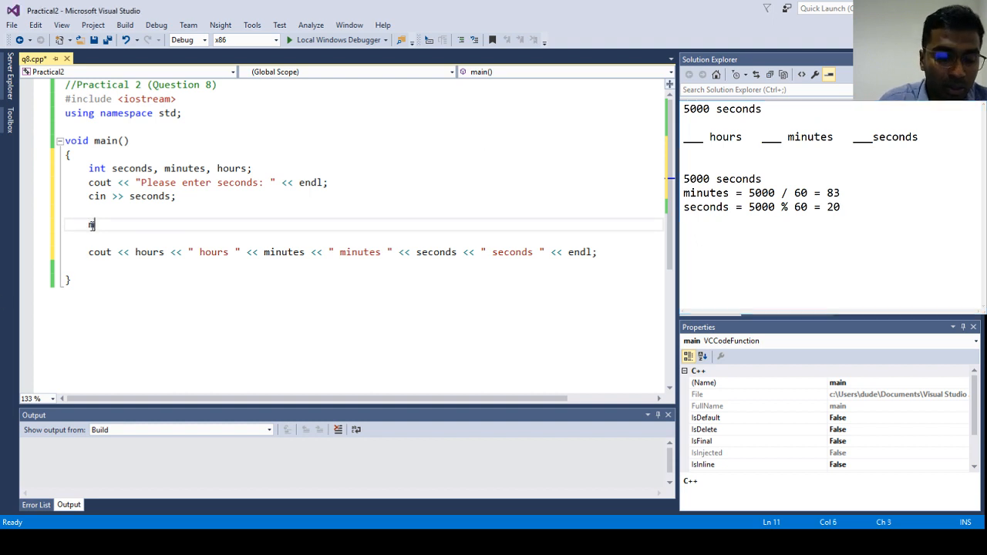
text(inutes =)
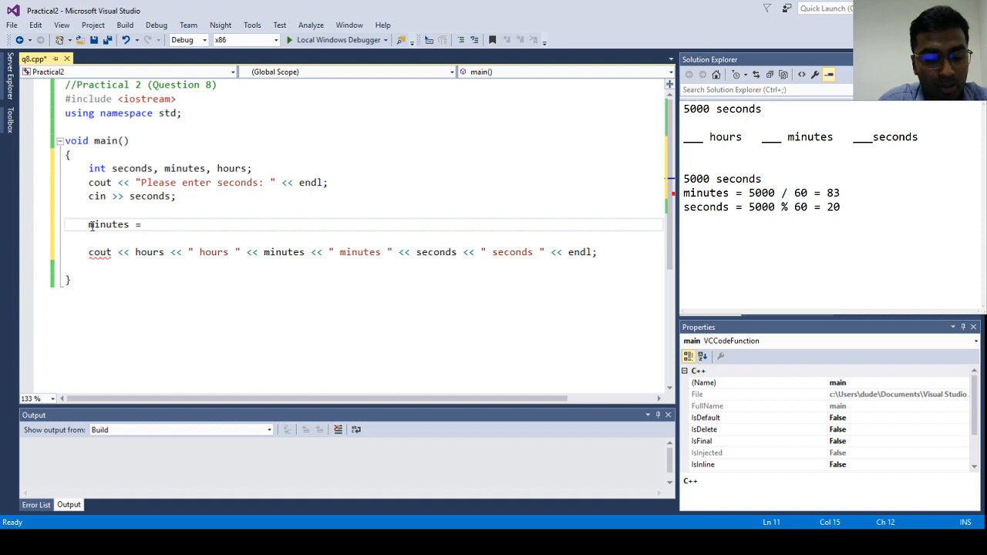
text(second)
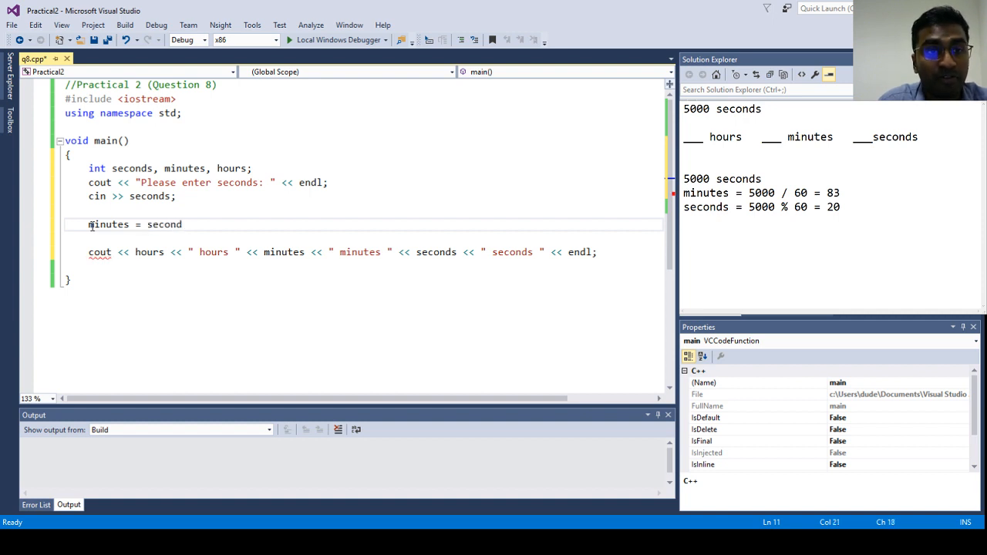
text(s)
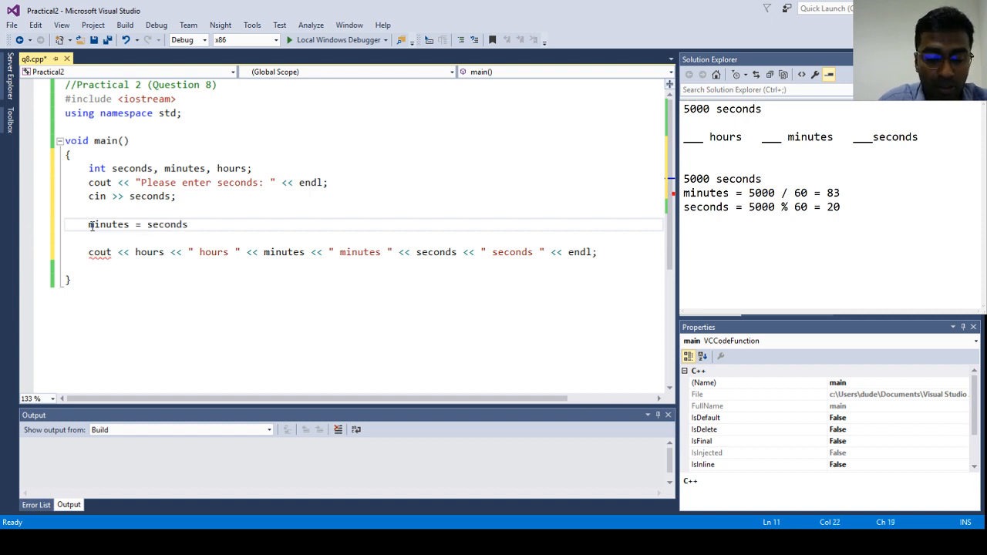
text(/ 60)
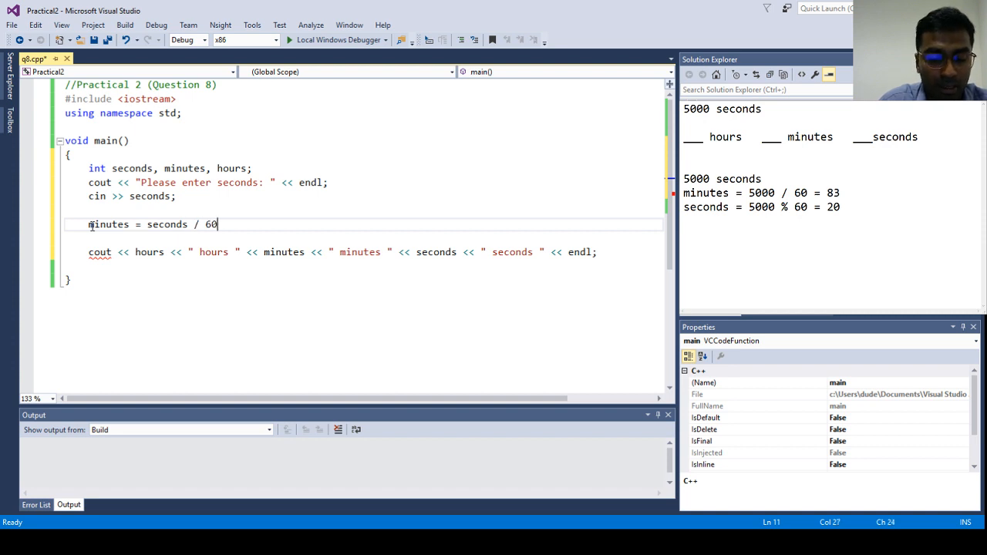
text(=)
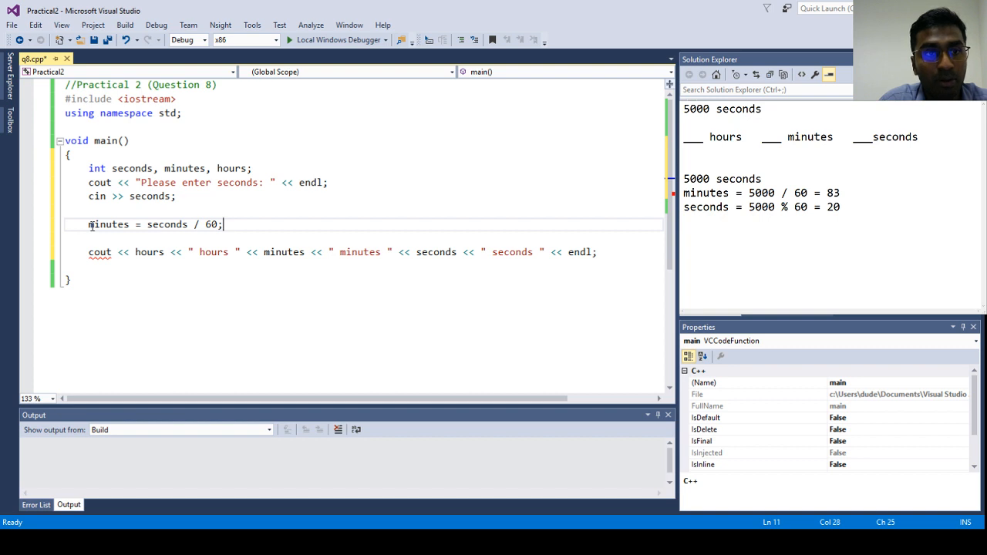
- Write seconds = seconds % 60; on the next line
key(enter)
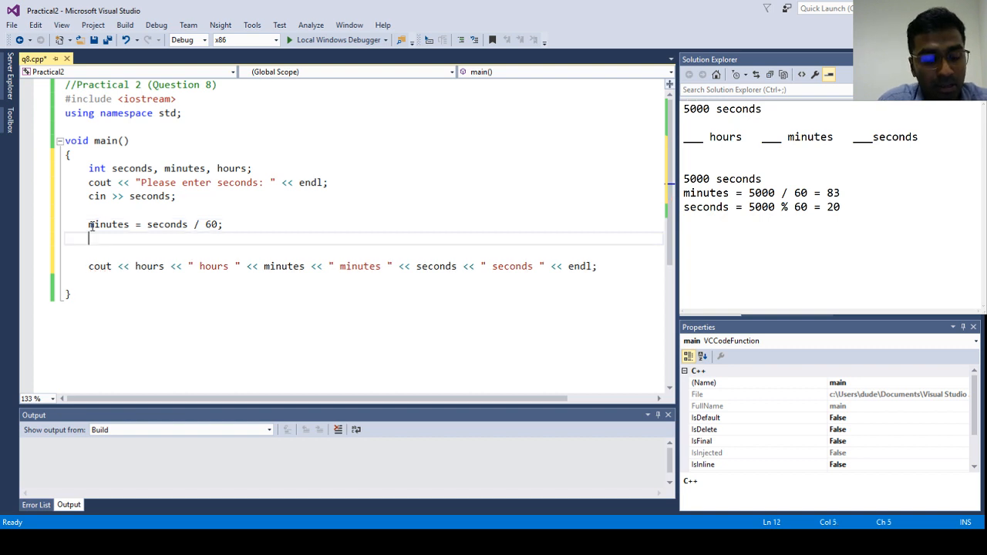
text(secon)
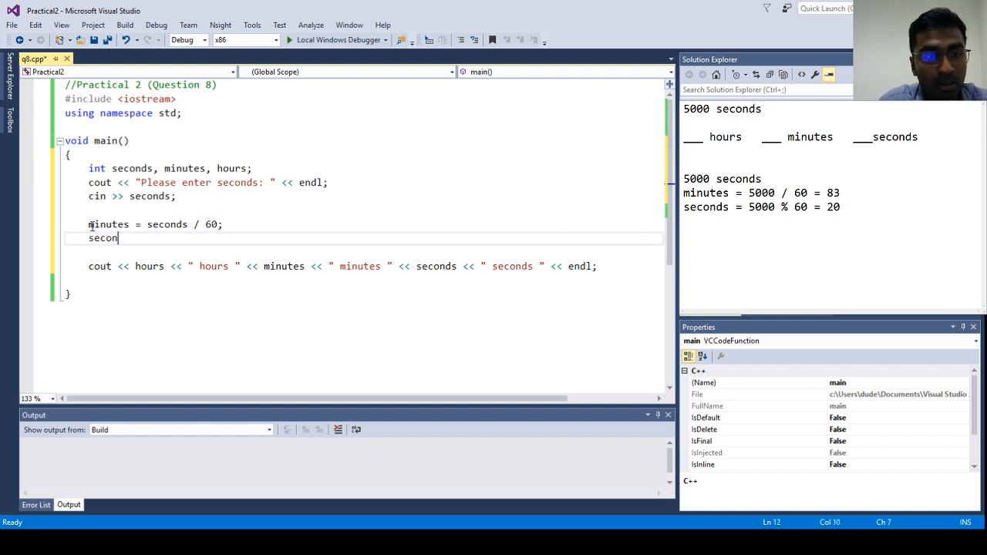
text(ds)
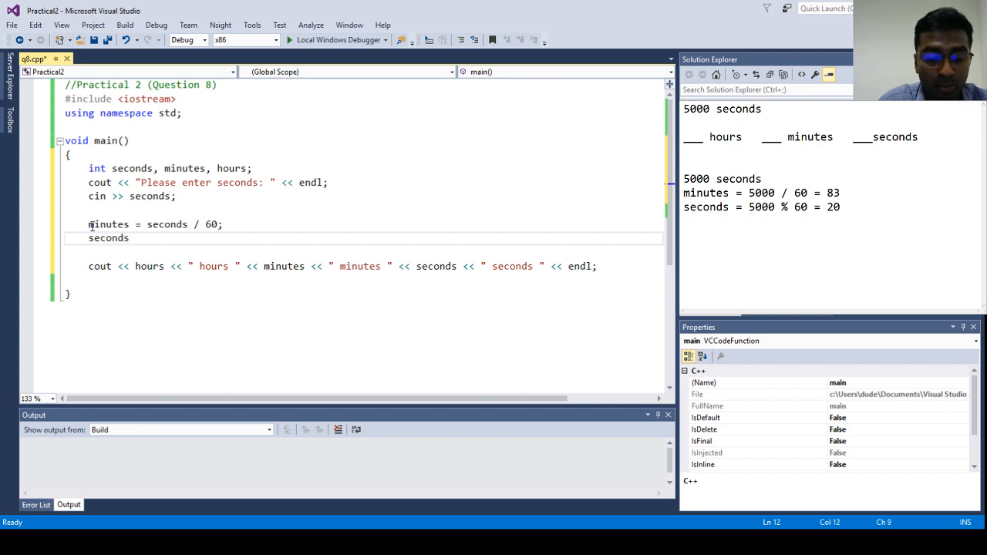
text(= se)
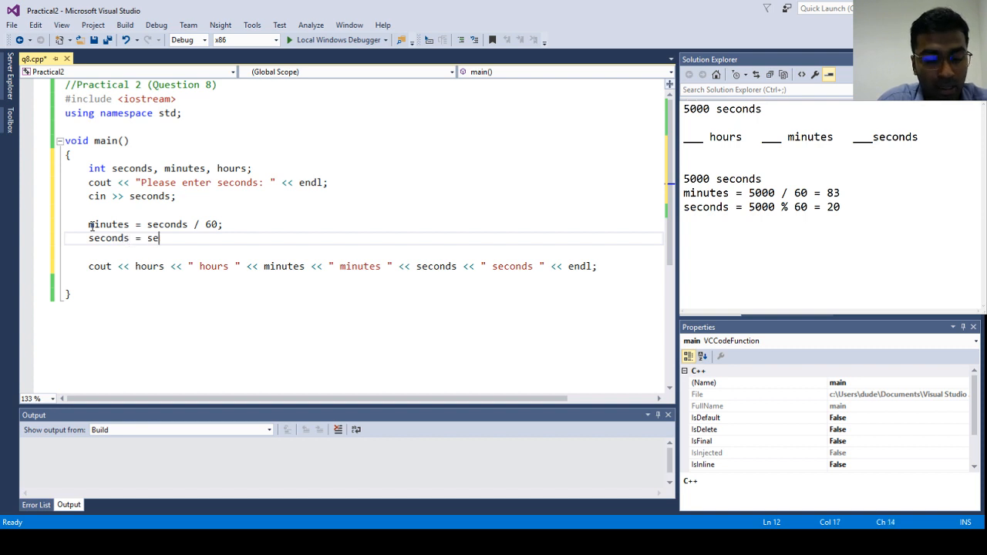
text(conds %)
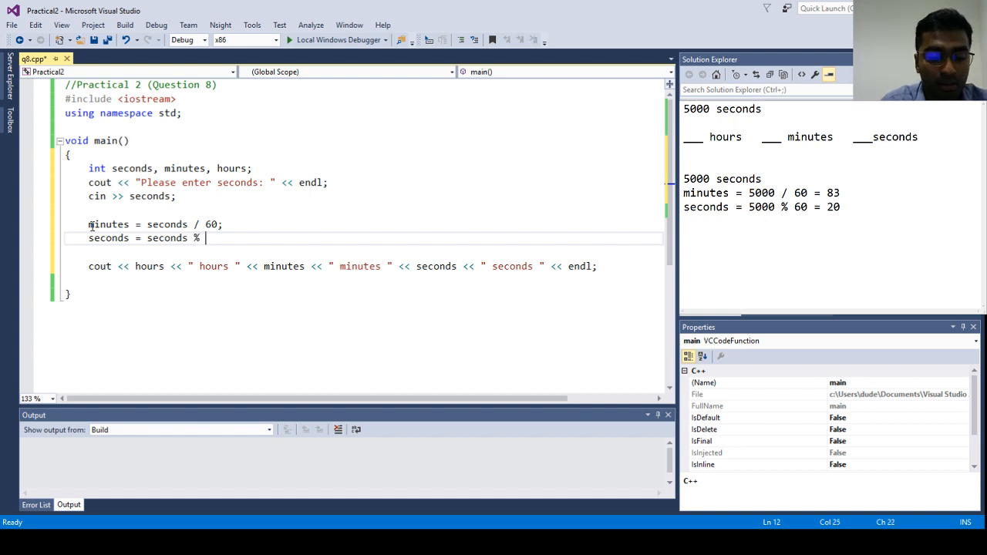
text(60)
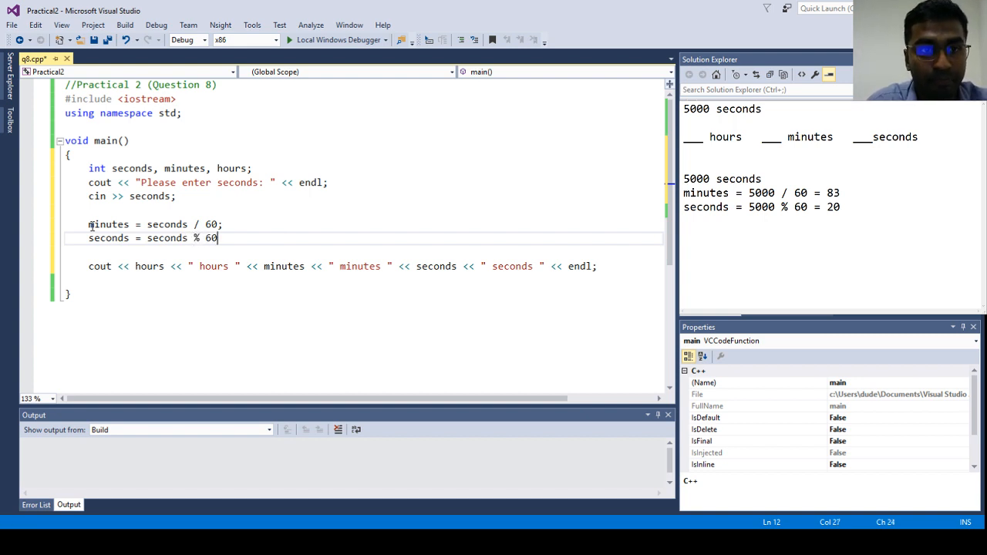
text(;)
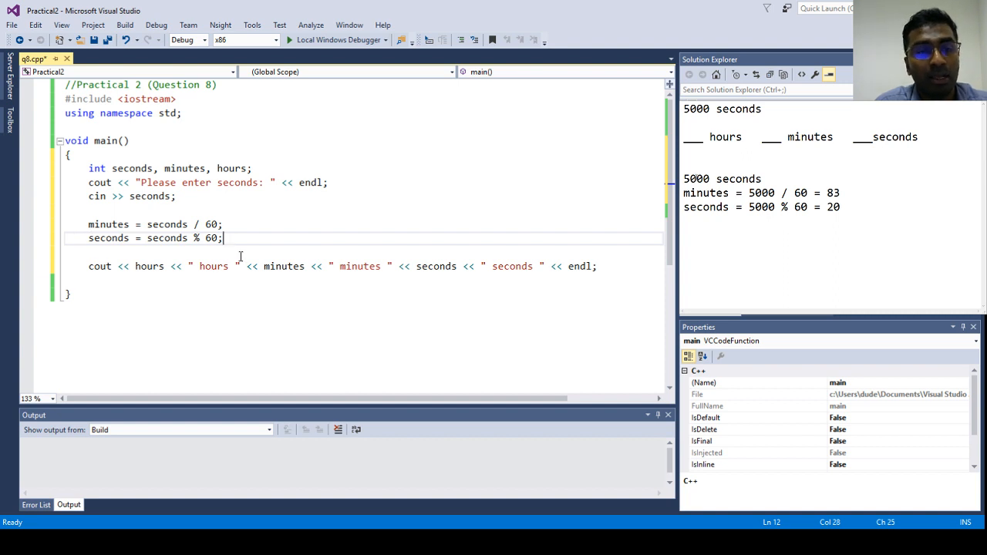
- Write hours = minutes / 60; on a new line
key(enter)
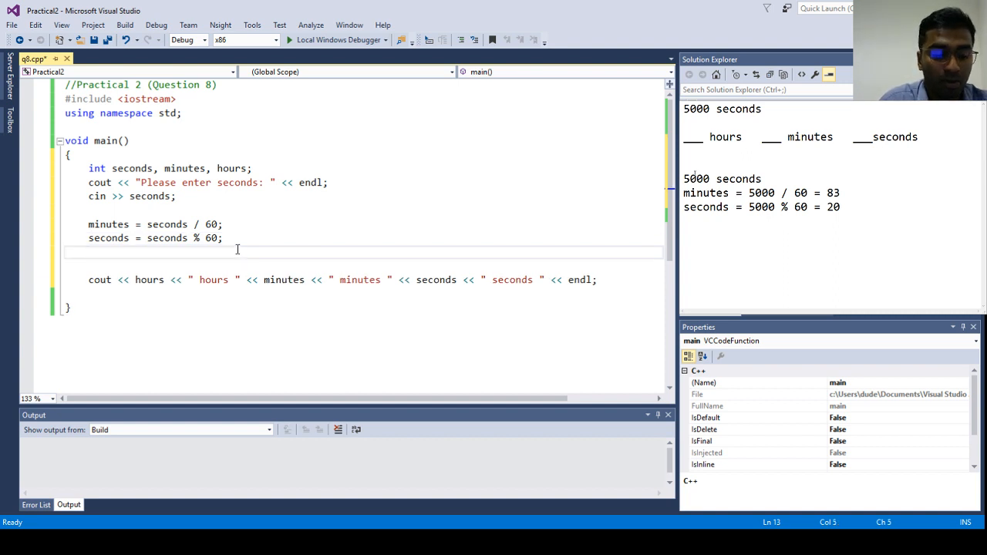
text(hours)
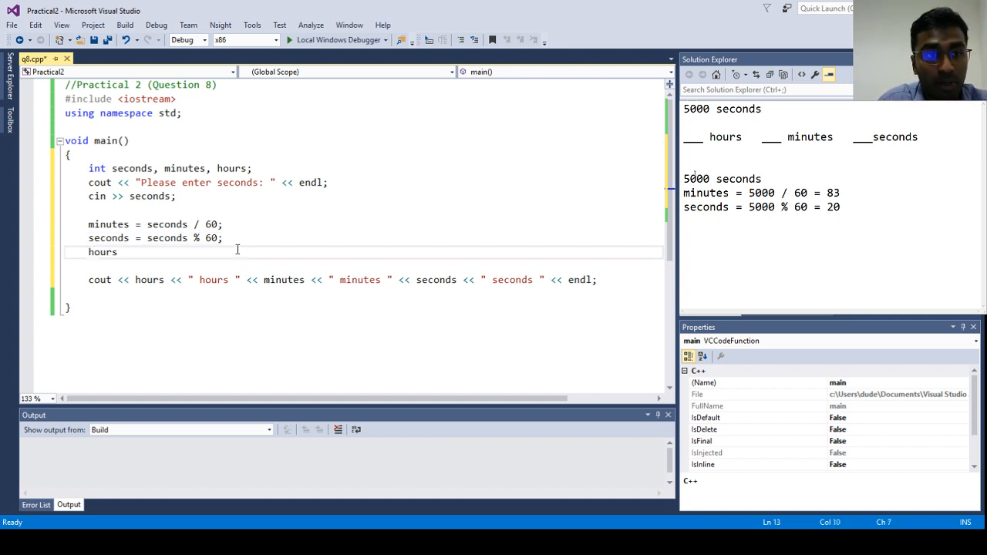
text(=)
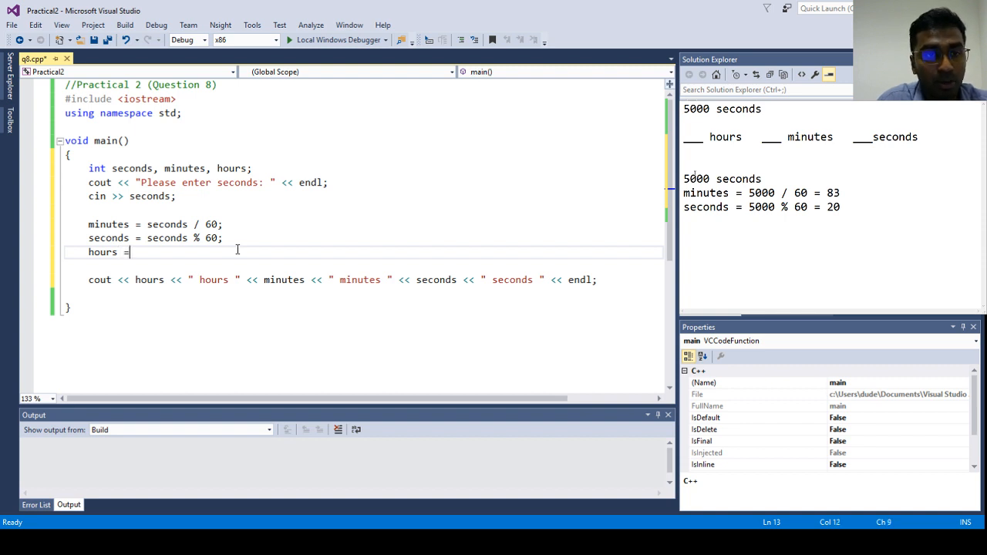
text(minut)
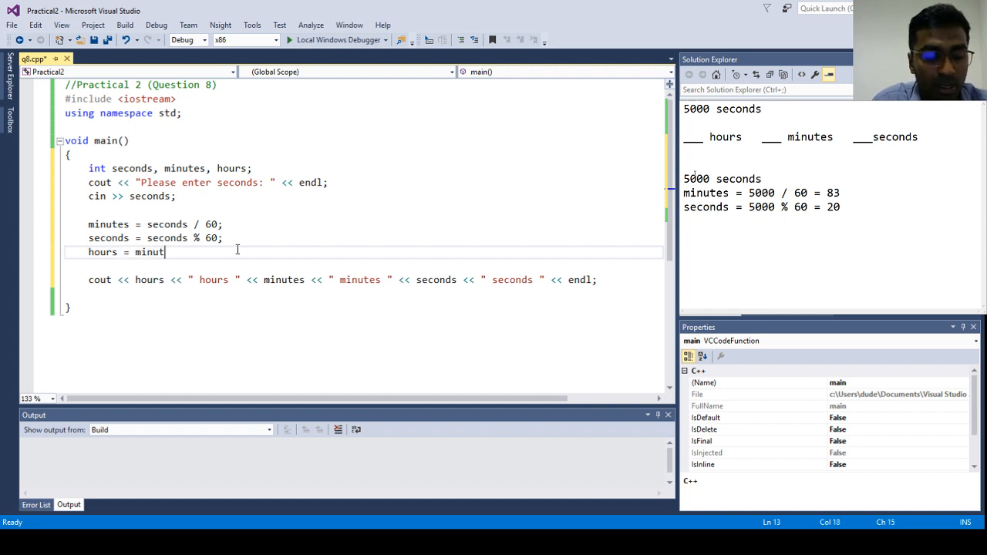
text(es)
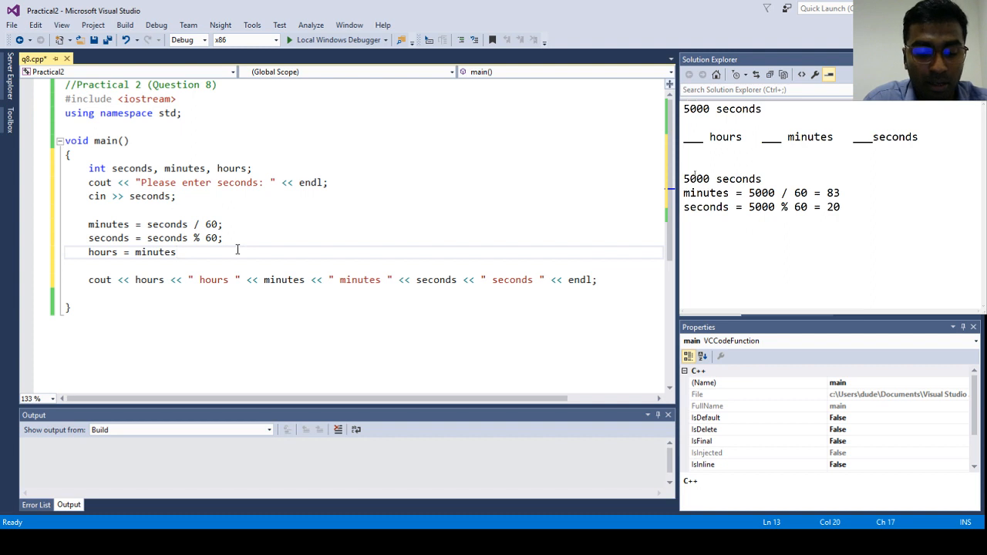
text(/ 60;)
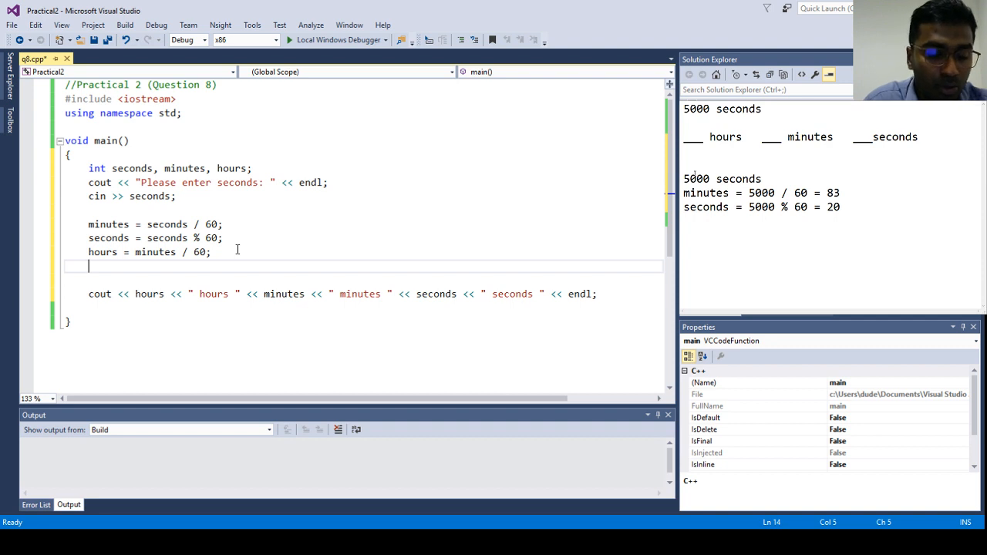
- Write minutes = minutes % 60; and select the four calculation lines
text(mi)
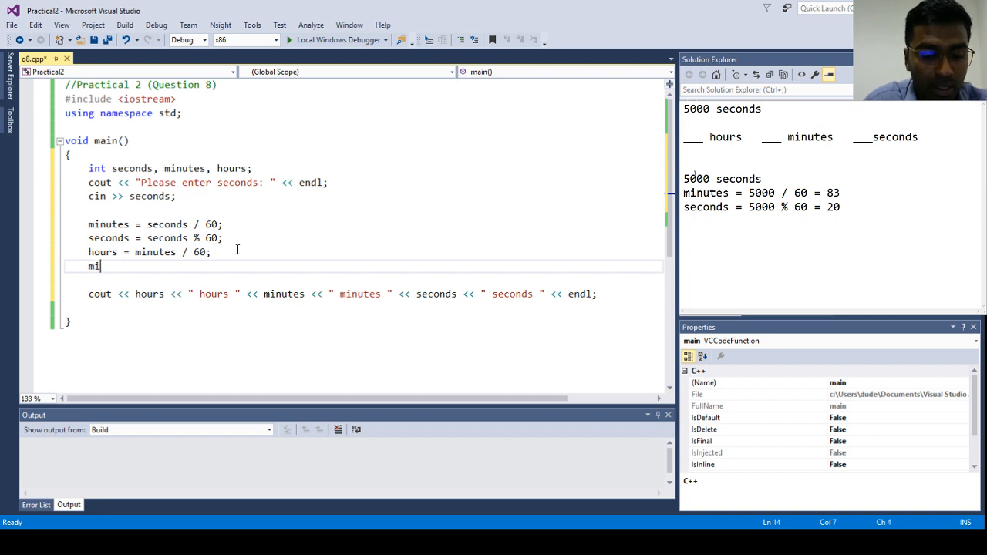
text(nutes)
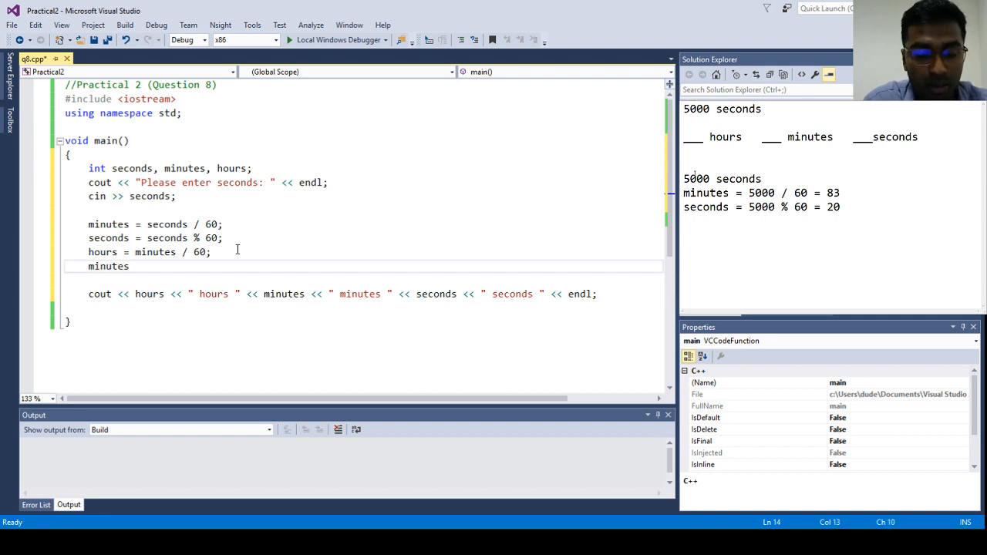
text(= mi)
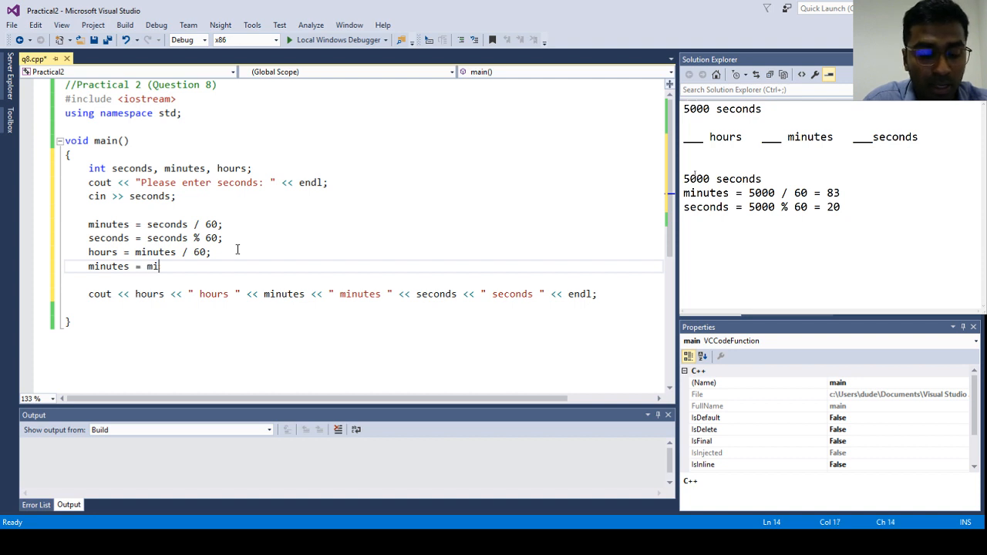
text(nutes)
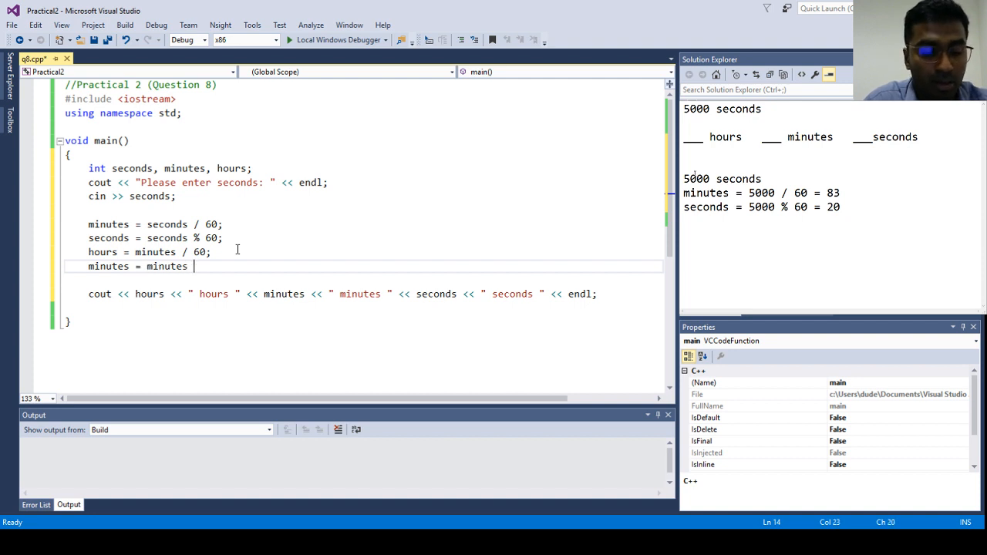
text(% 6)
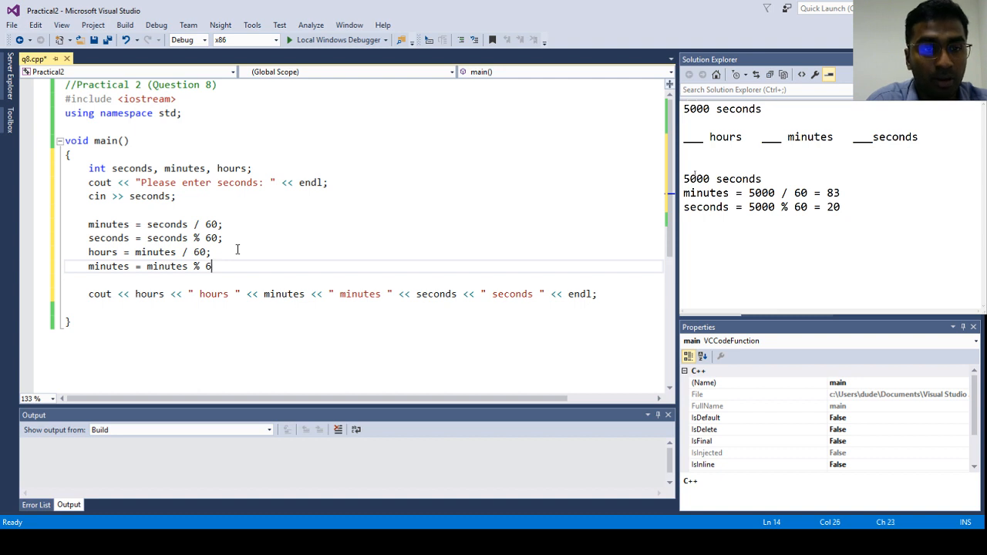
text(0)
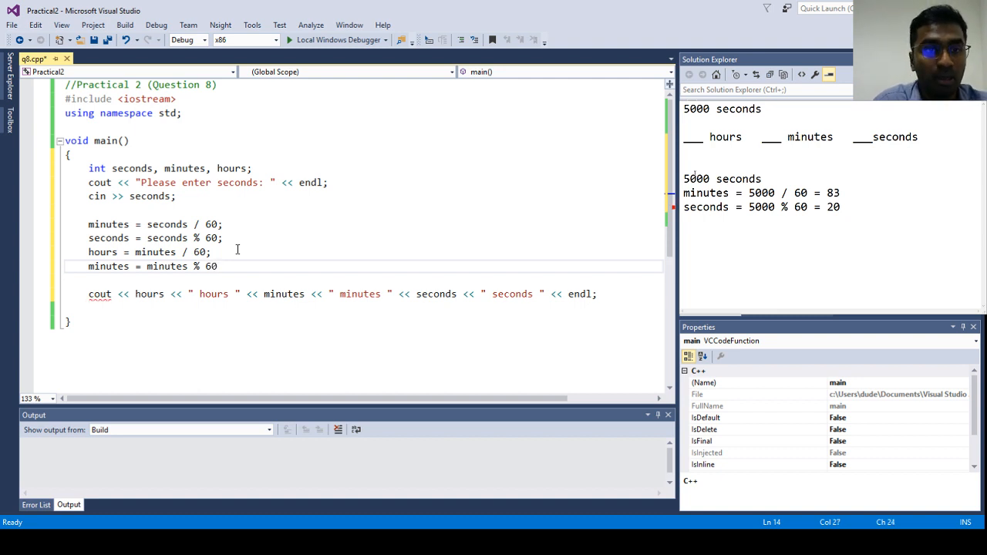
text(;)
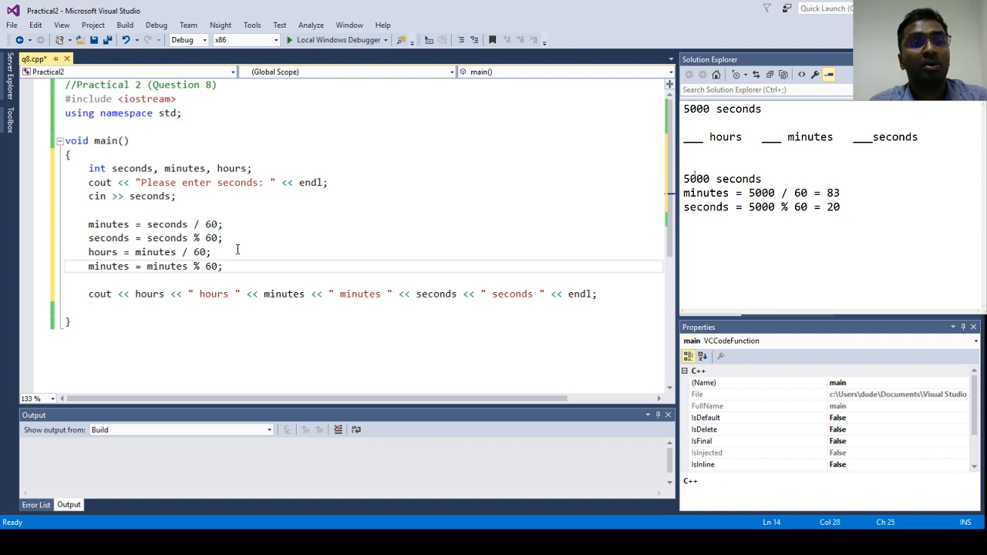
drag(88, 226, 222, 237)
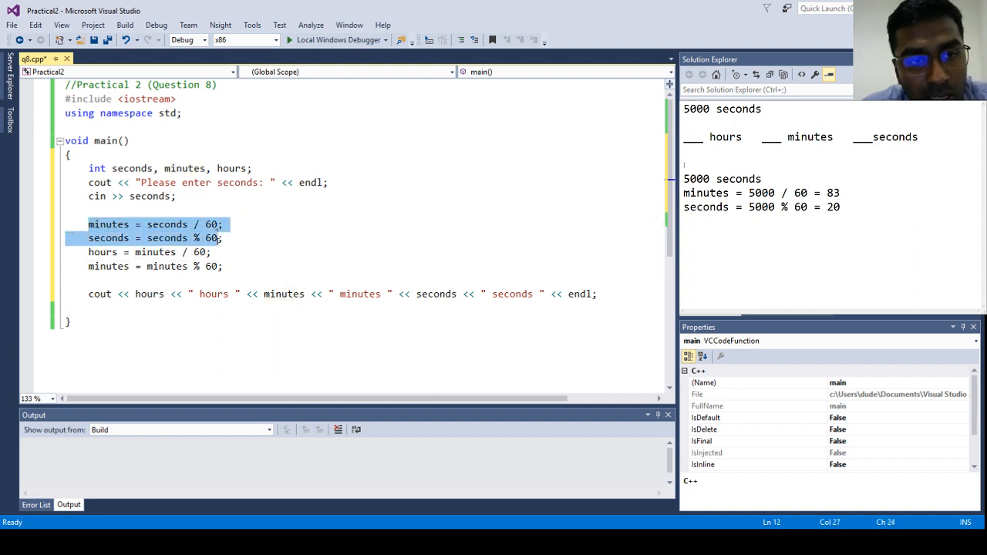
drag(222, 237, 222, 265)
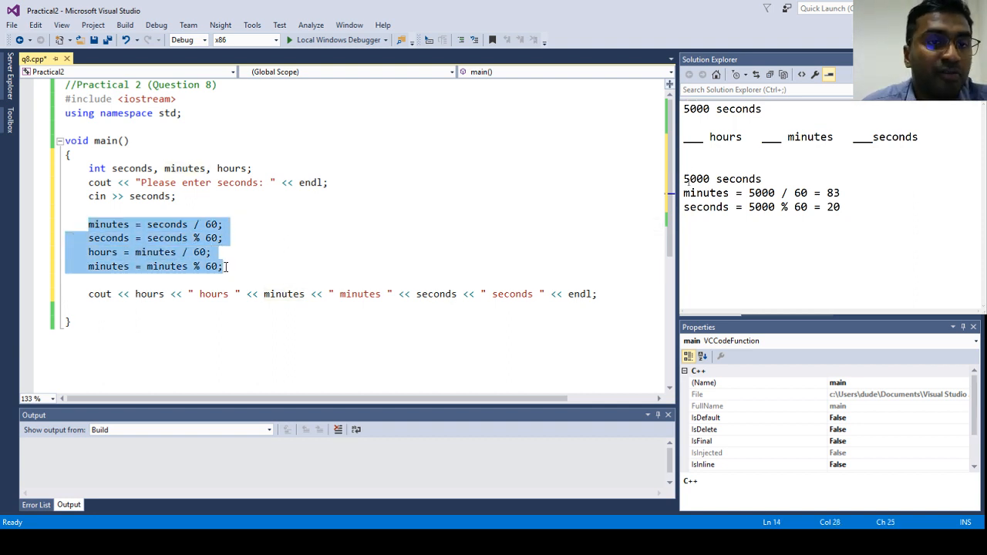